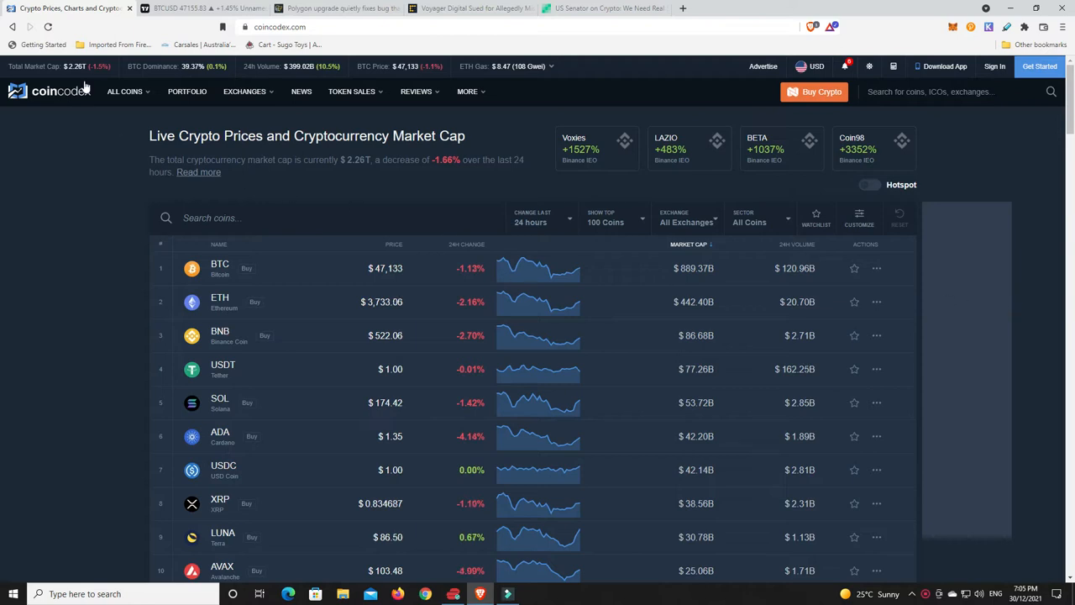
mouse_move(76, 70)
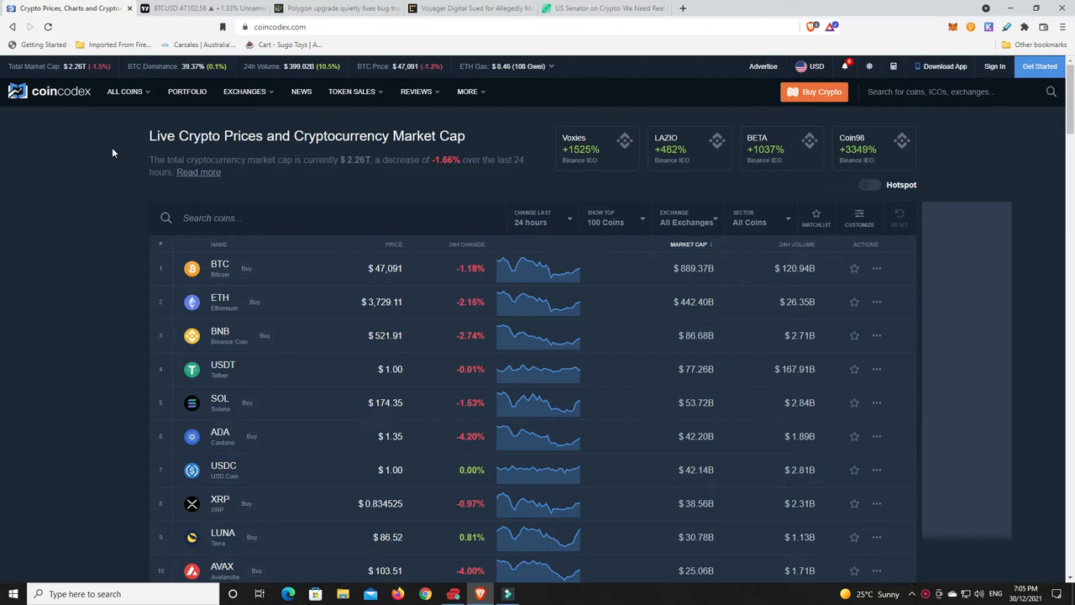
mouse_move(108, 182)
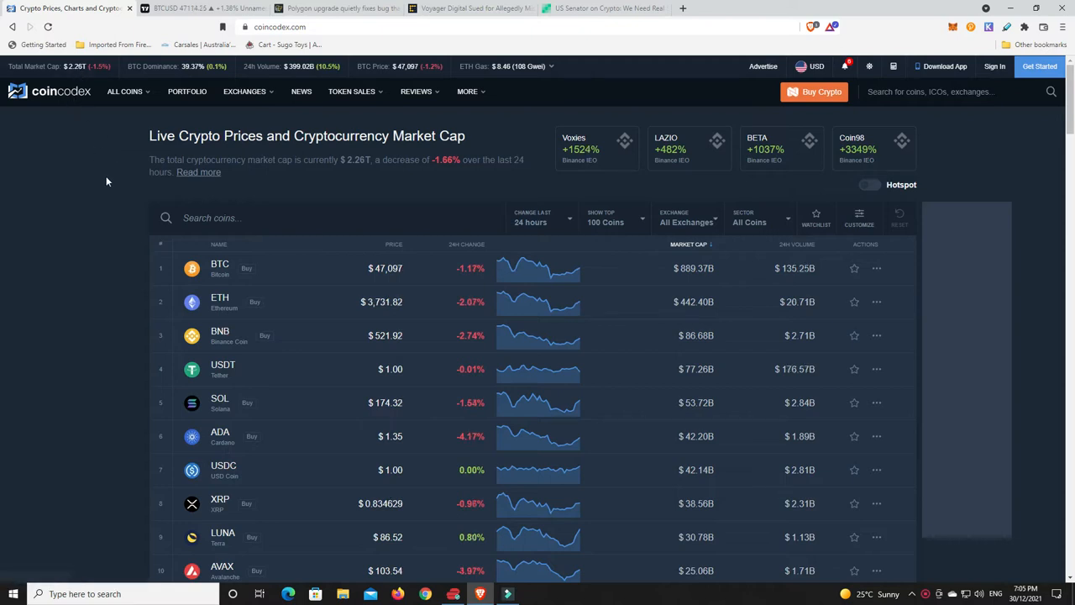
mouse_move(131, 155)
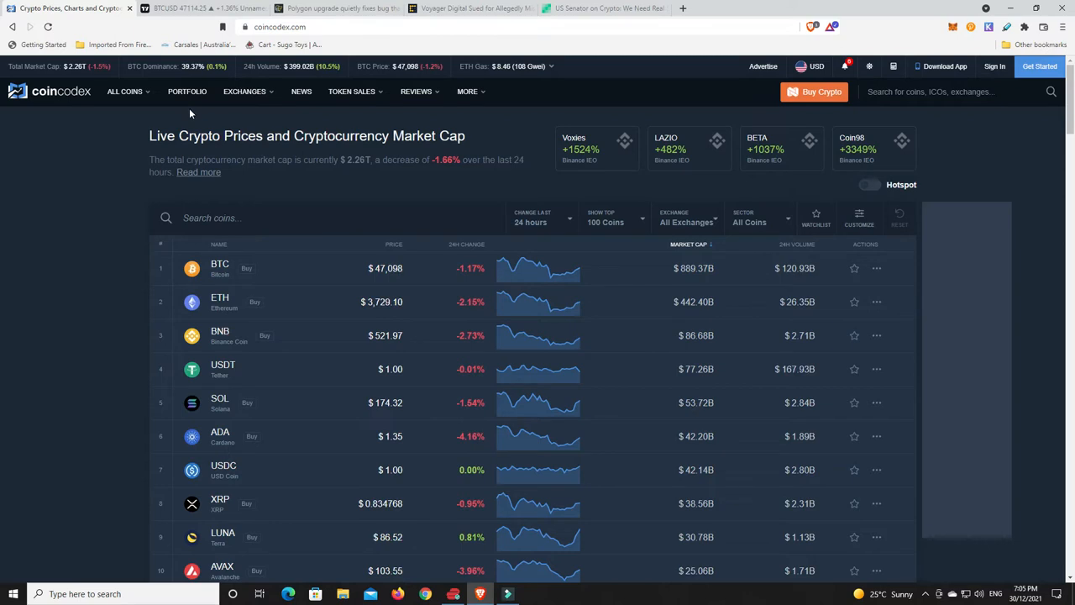
mouse_move(300, 91)
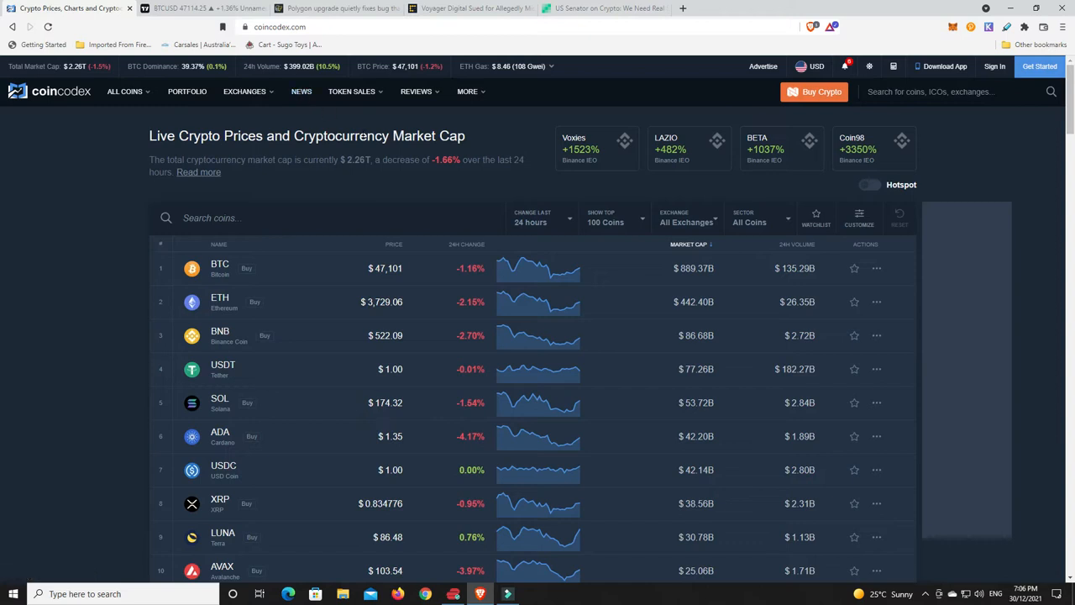
mouse_move(537, 65)
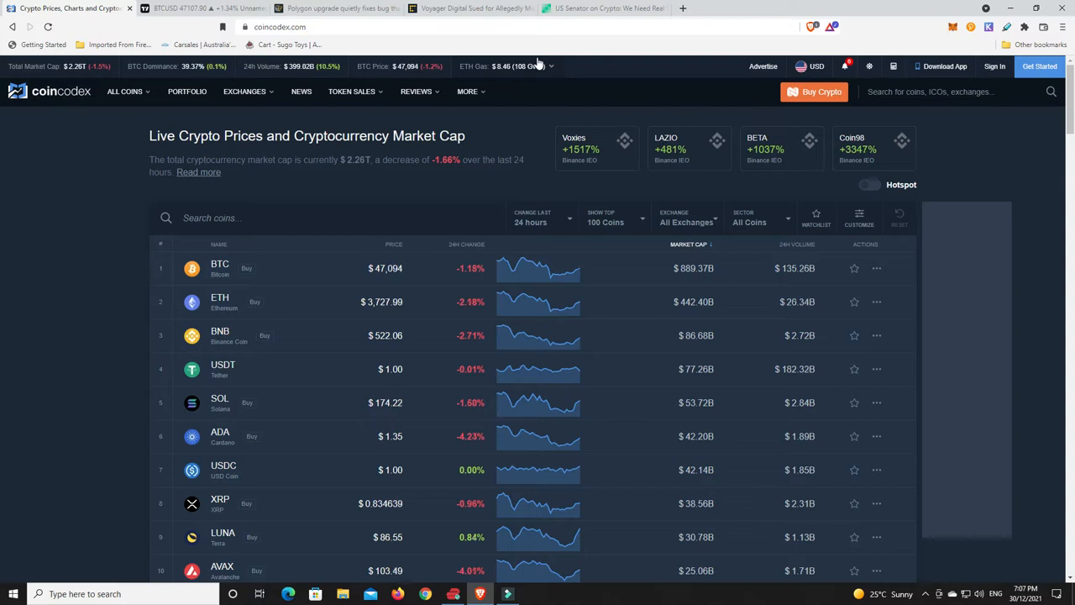
mouse_move(416, 91)
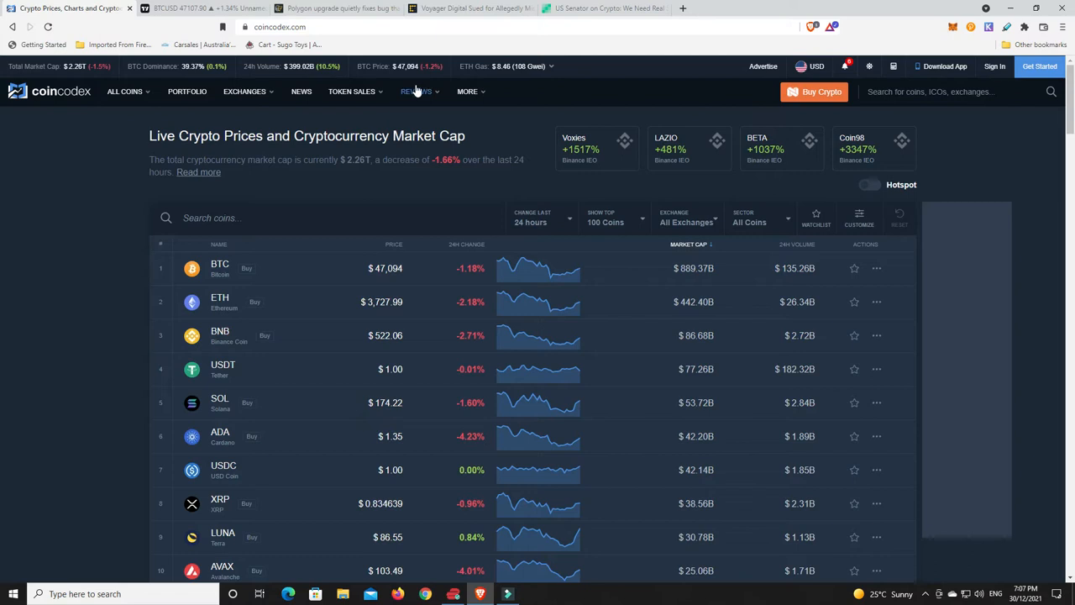
mouse_move(520, 121)
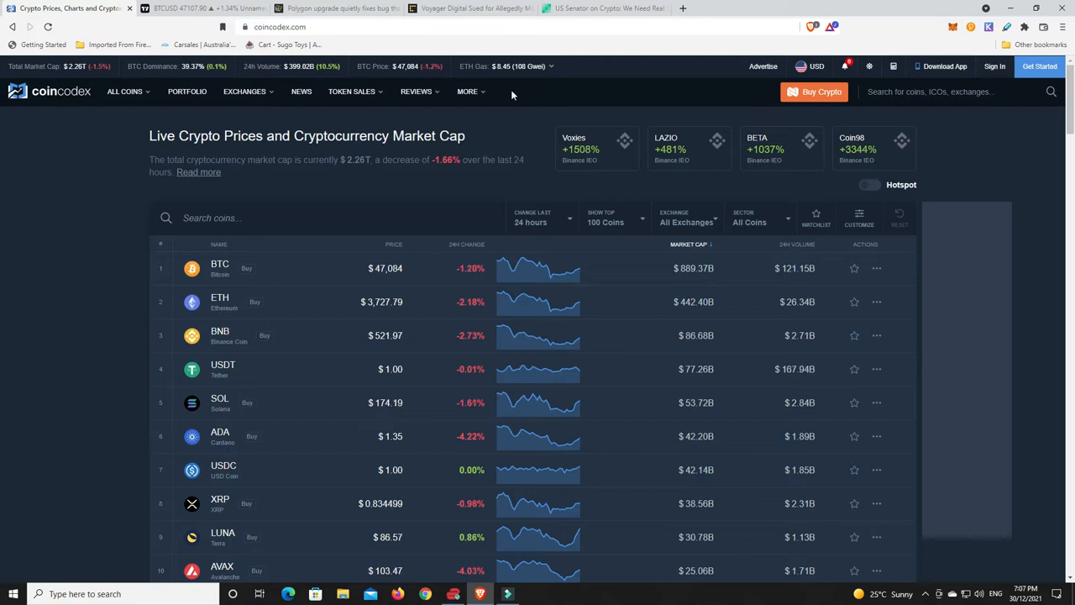
mouse_move(507, 118)
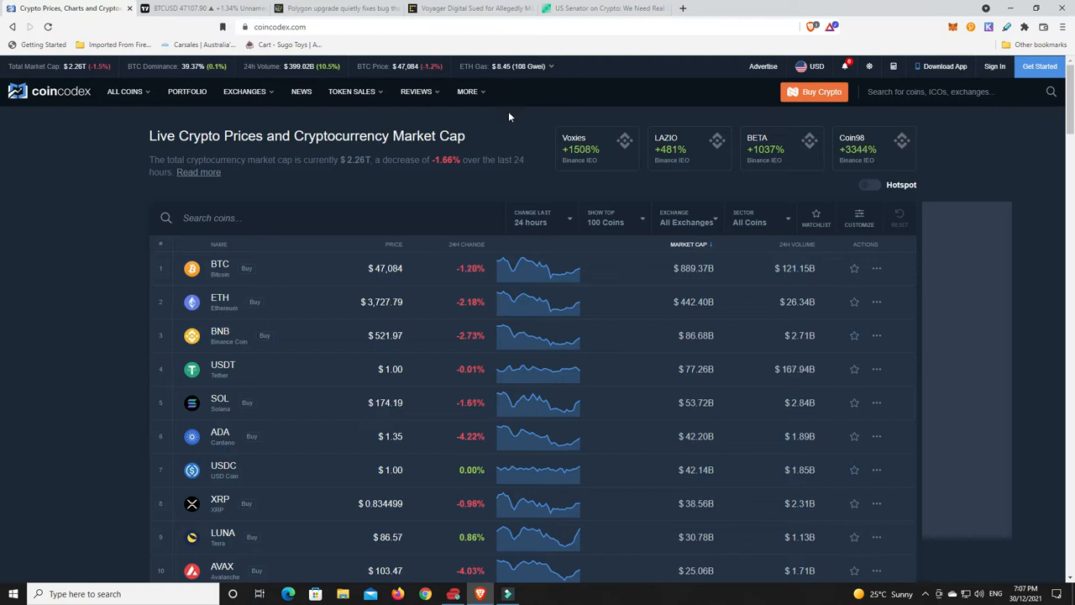
mouse_move(502, 126)
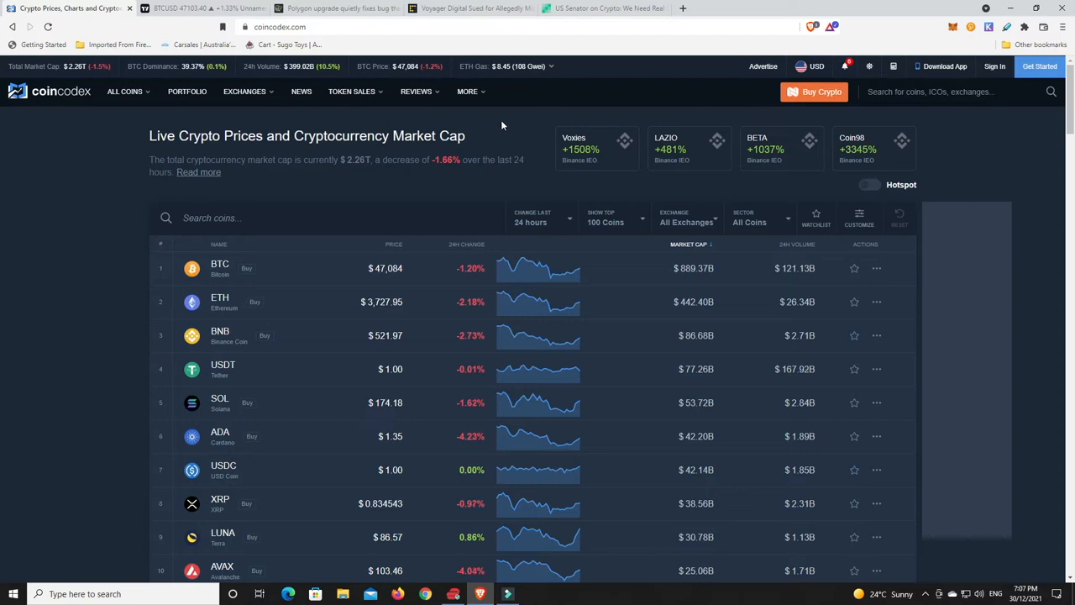
Sort the coin table by 24-hour change descending so top gainers XDC and NEAR lead.
scroll(down, 3)
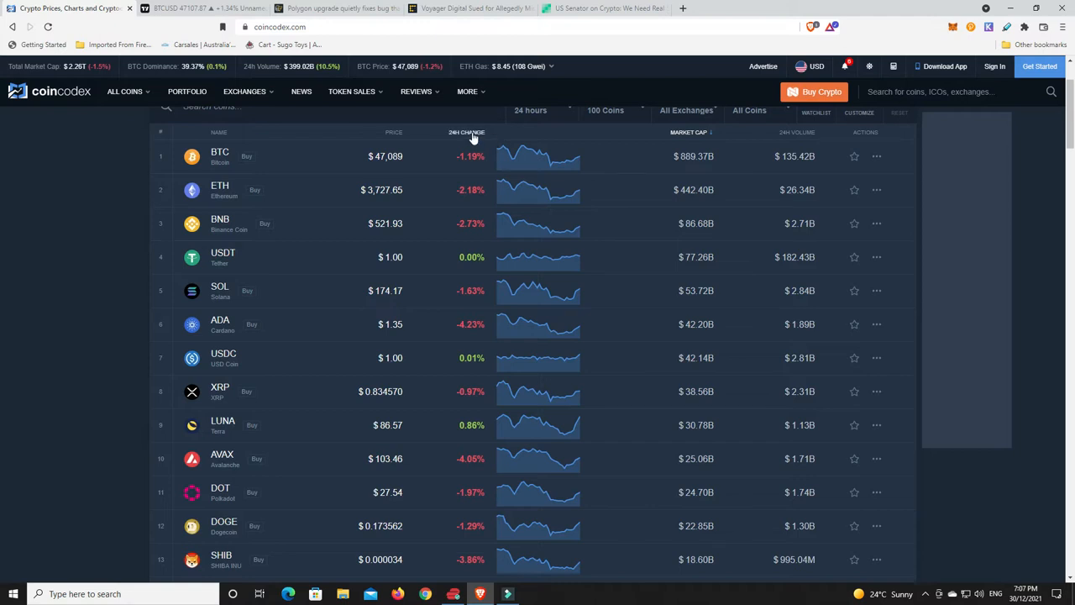
click(460, 131)
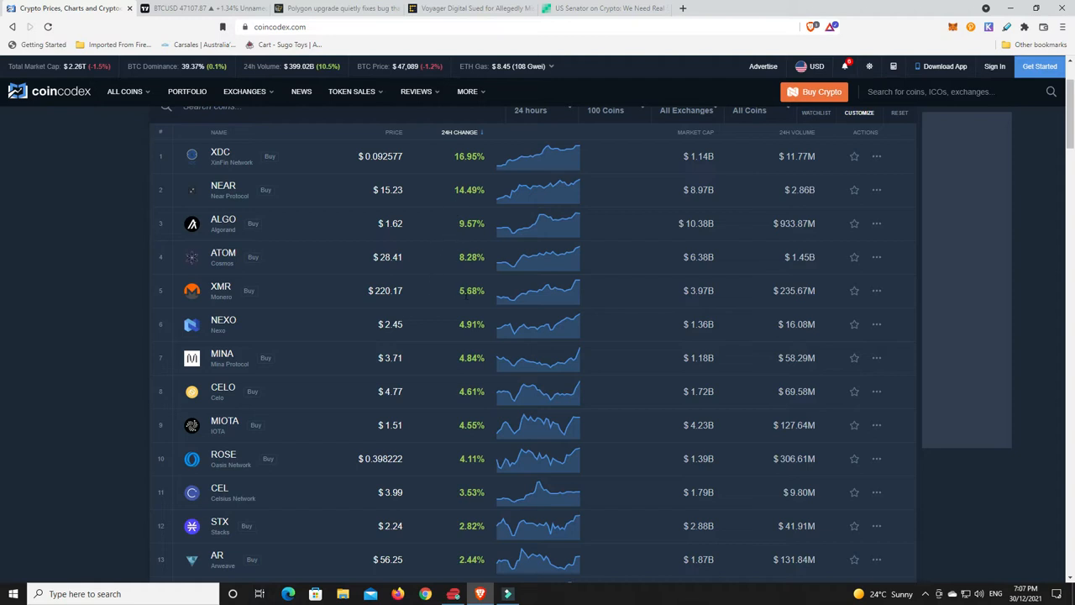
mouse_move(490, 372)
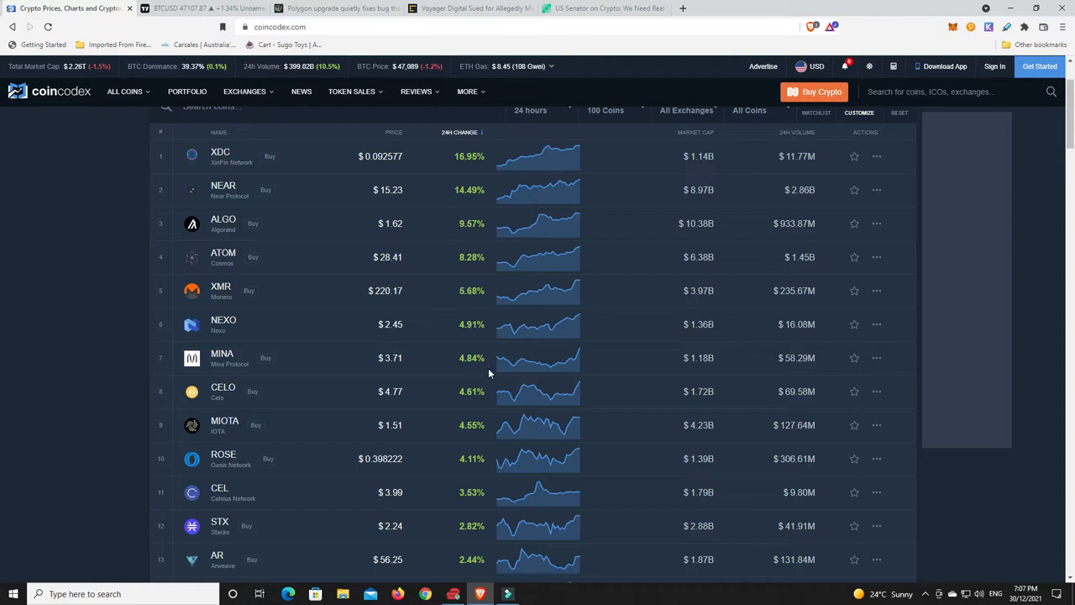
mouse_move(457, 356)
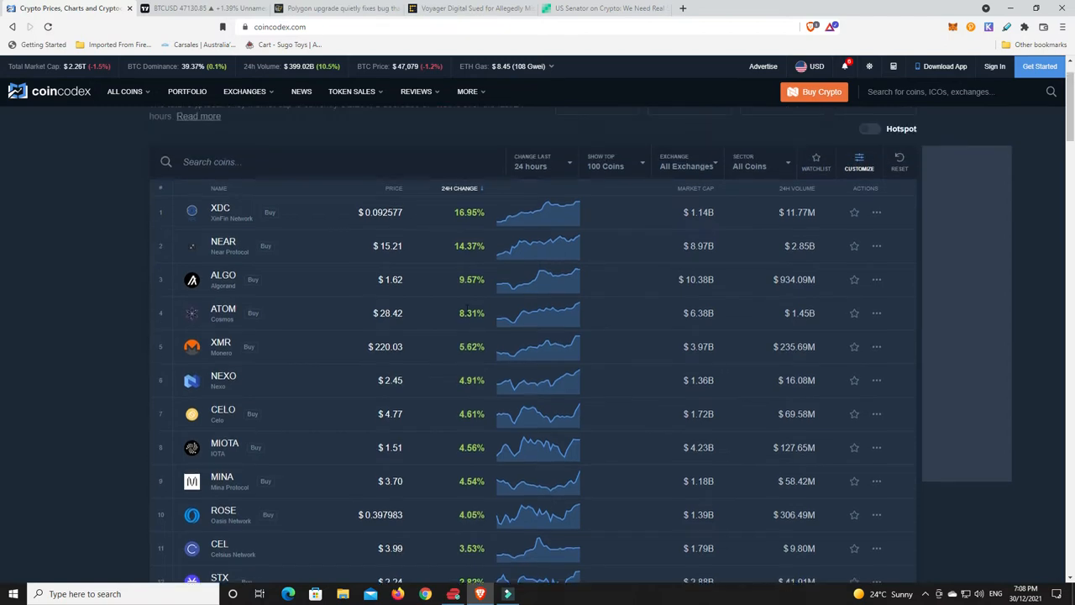
Reverse the 24-hour change sort so top losers OHM and UNI lead the table.
scroll(down, 3)
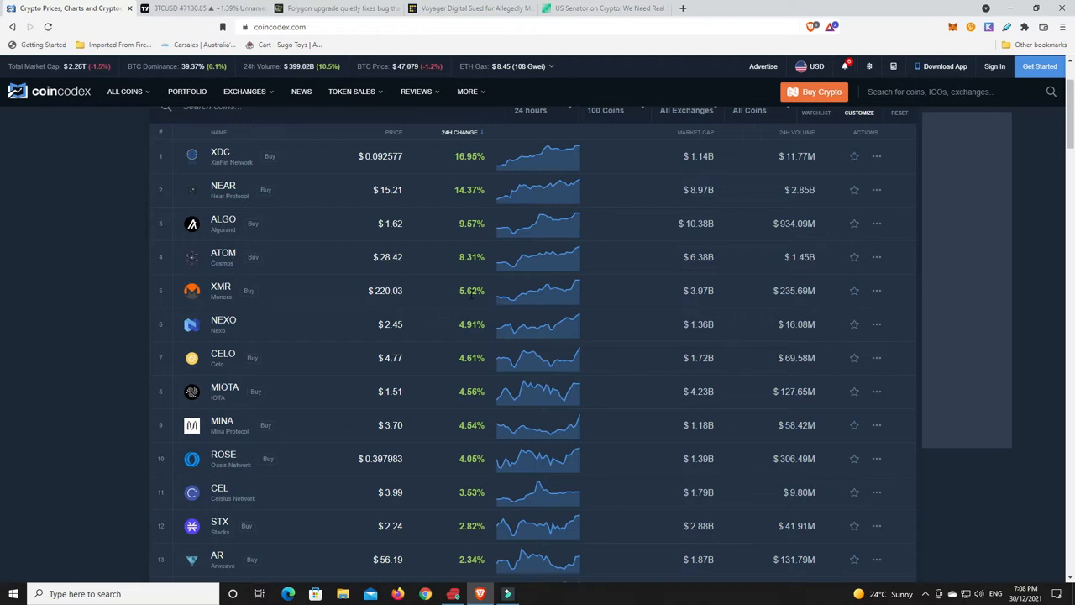
click(460, 135)
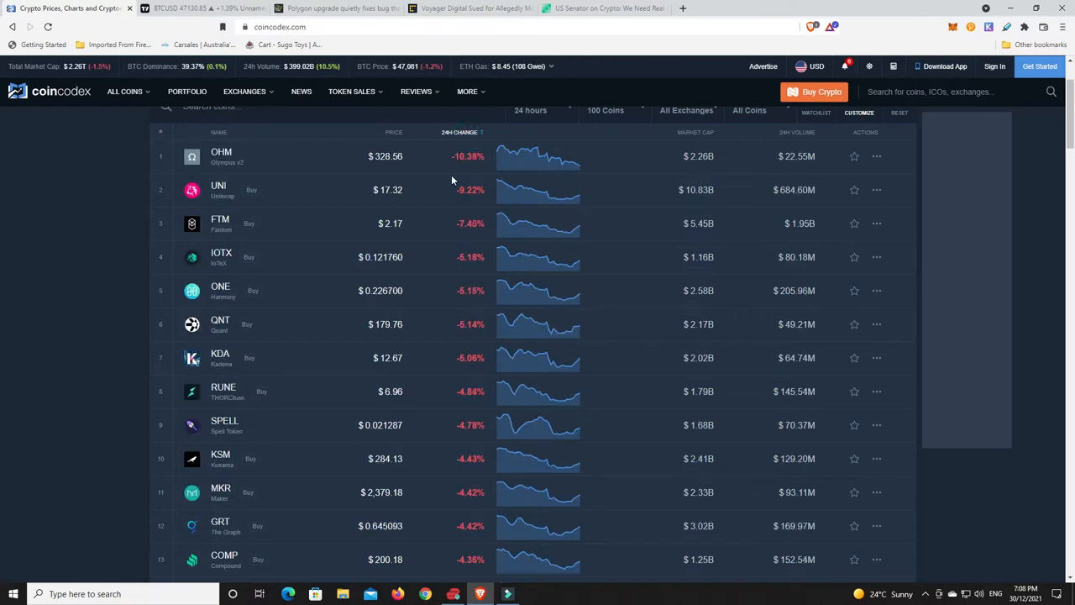
mouse_move(470, 202)
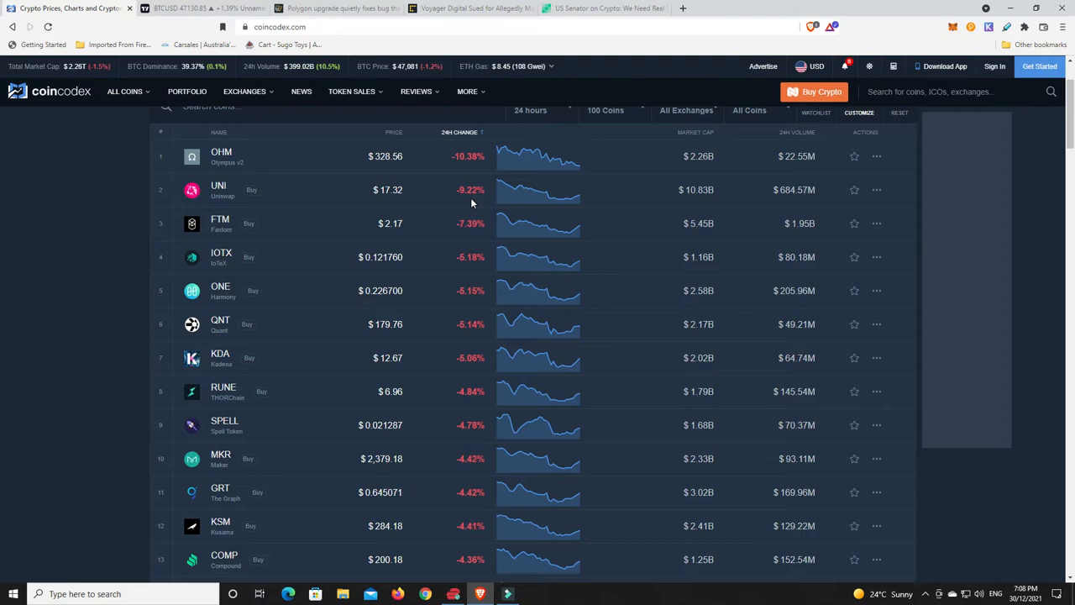
mouse_move(487, 198)
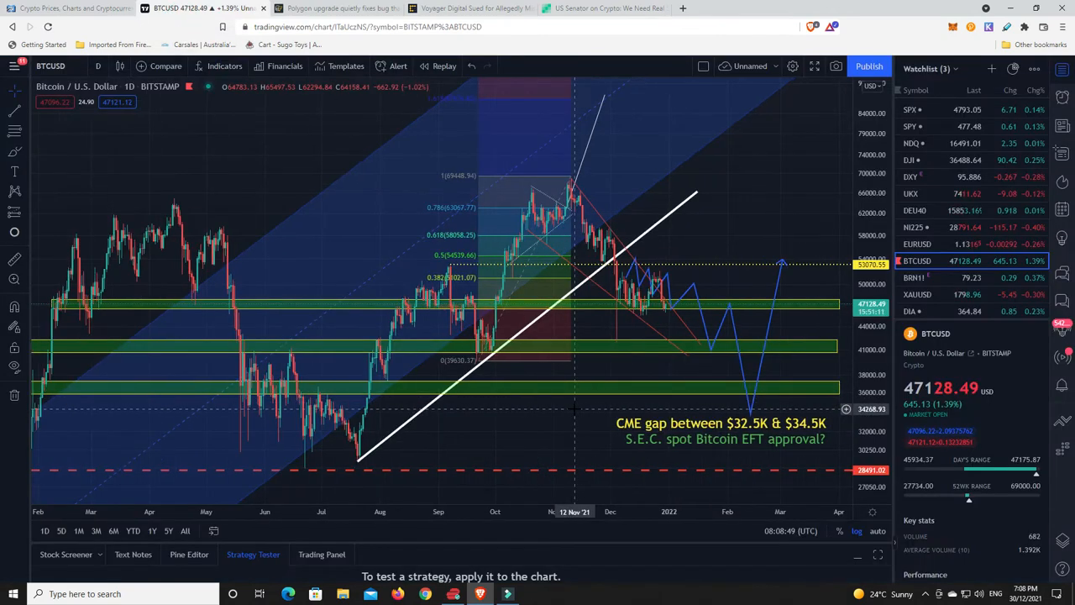
mouse_move(689, 293)
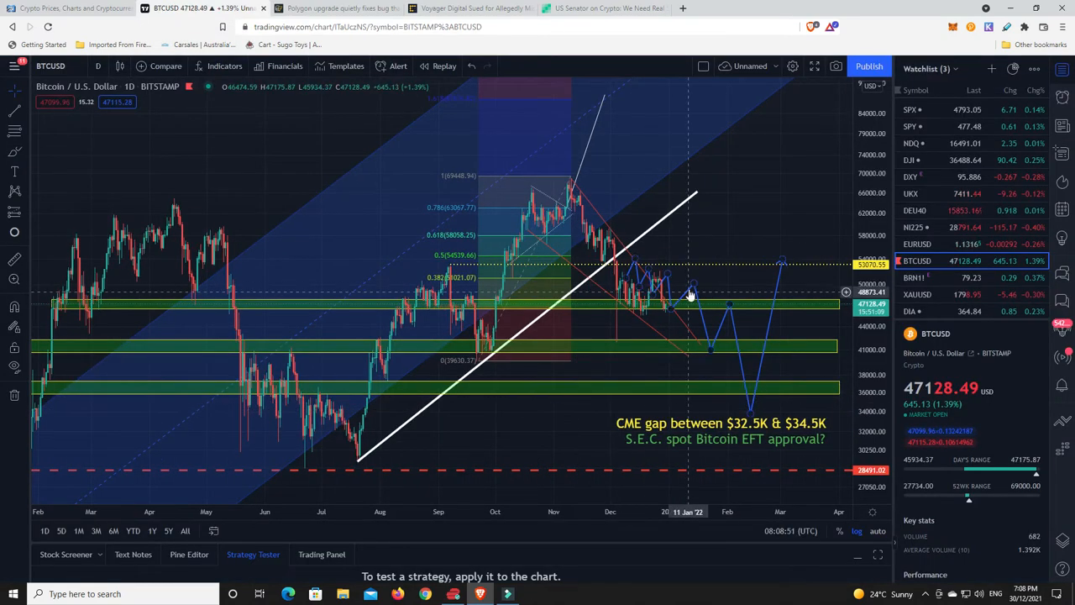
mouse_move(640, 315)
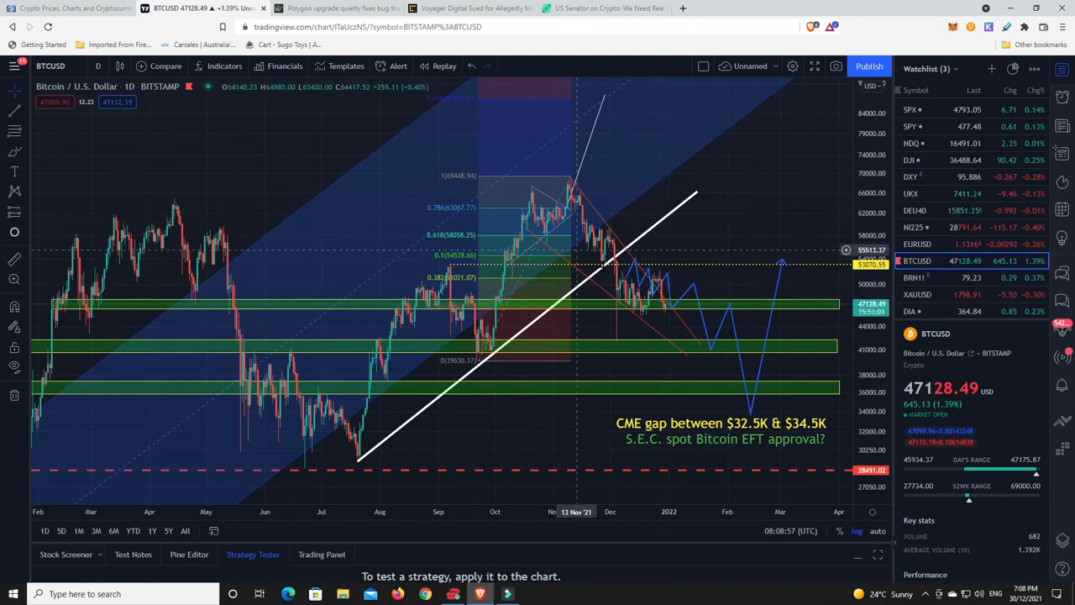
mouse_move(591, 245)
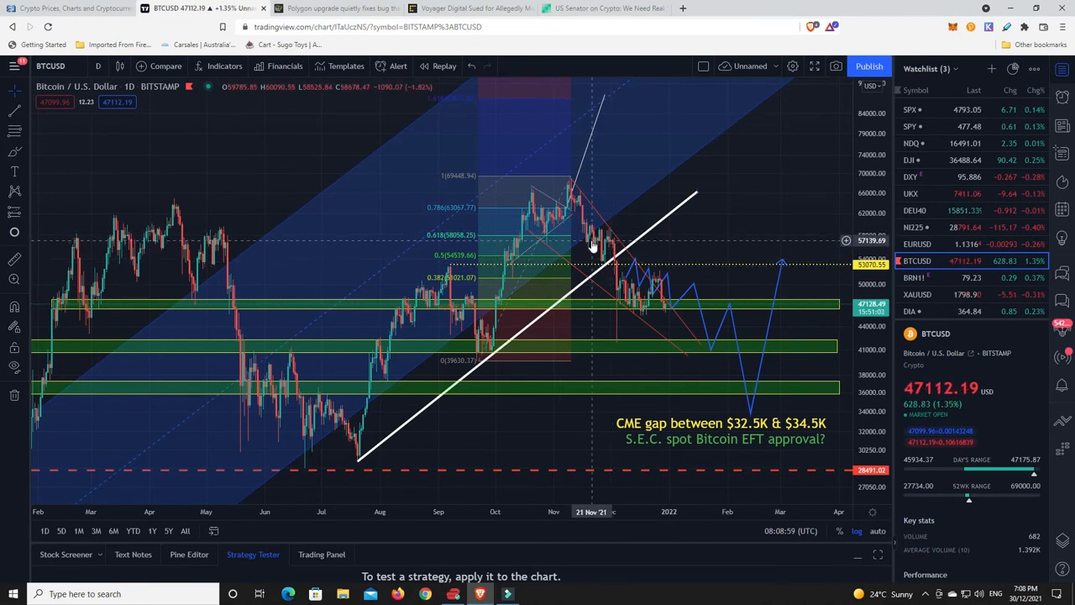
mouse_move(628, 311)
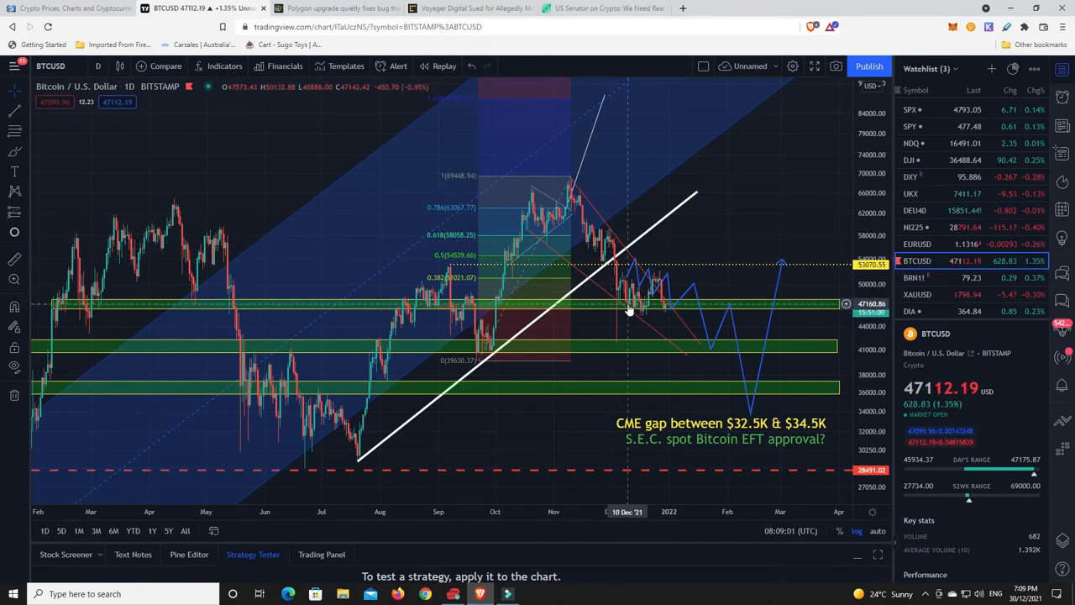
mouse_move(628, 313)
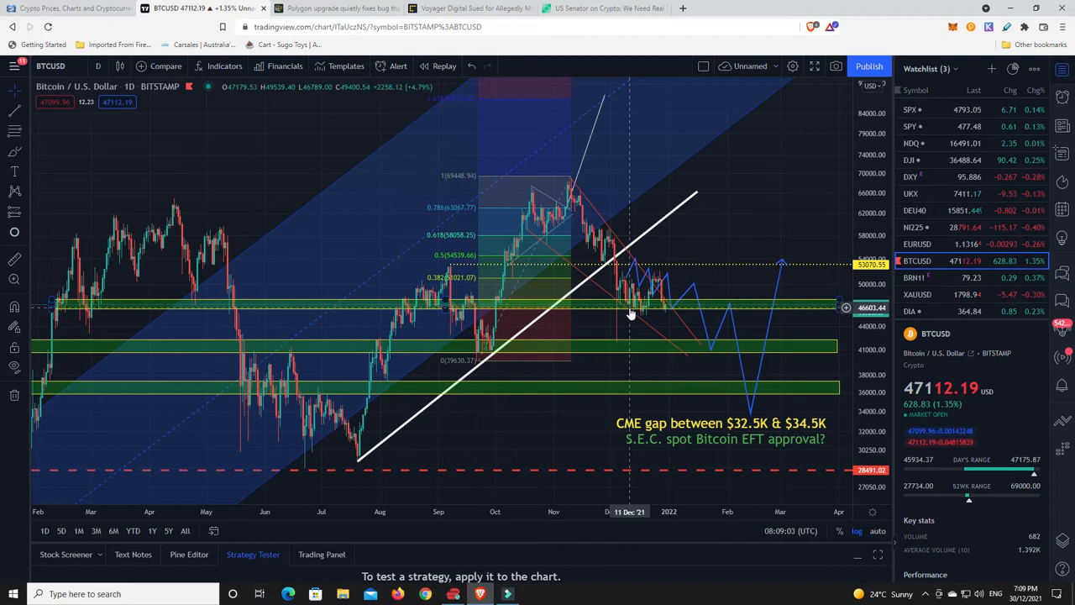
mouse_move(668, 306)
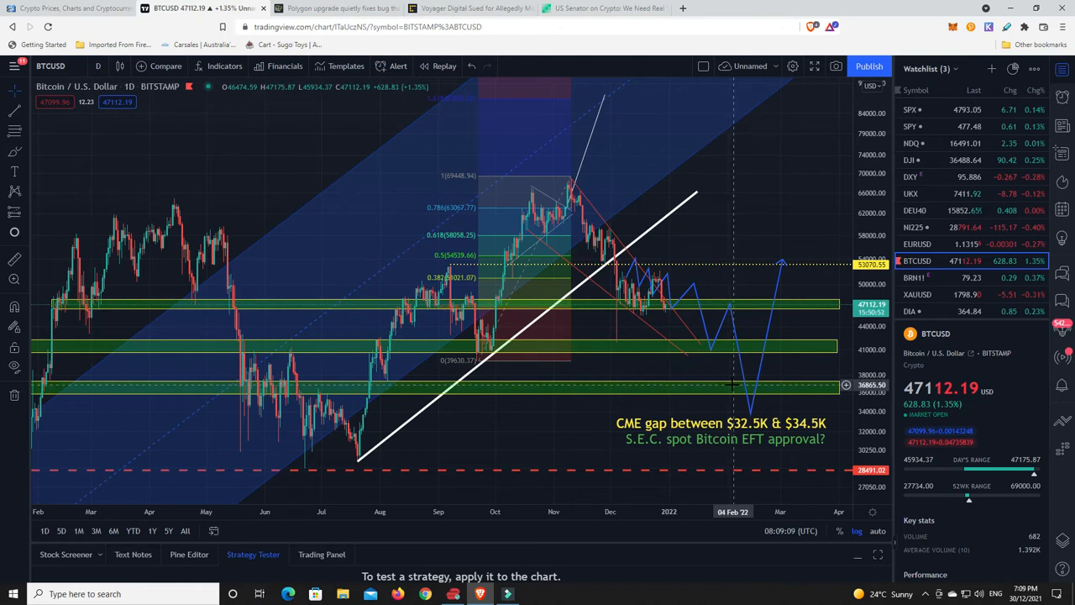
mouse_move(651, 294)
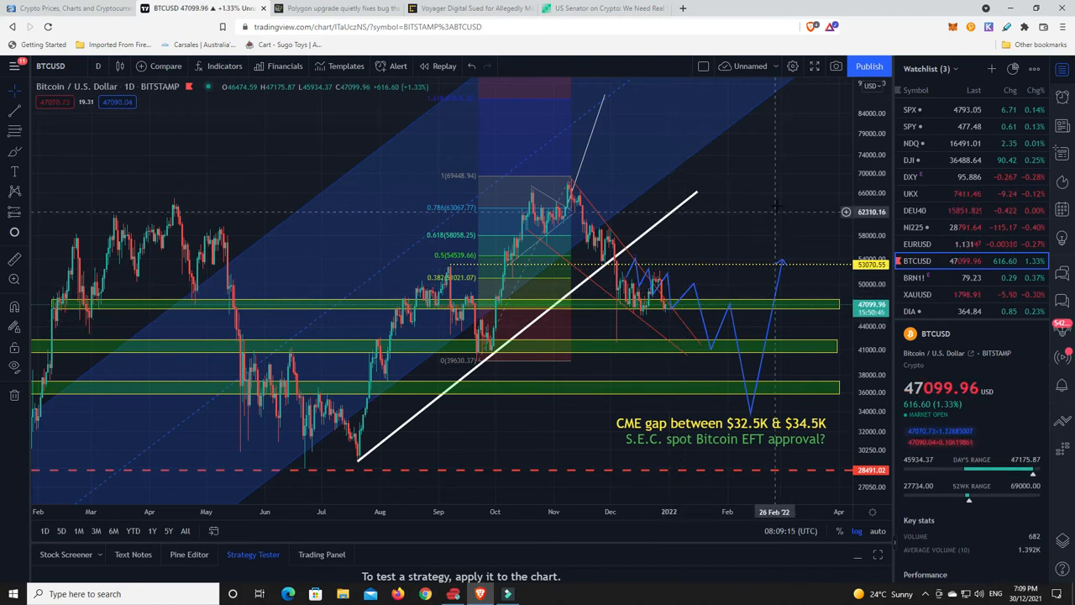
mouse_move(662, 332)
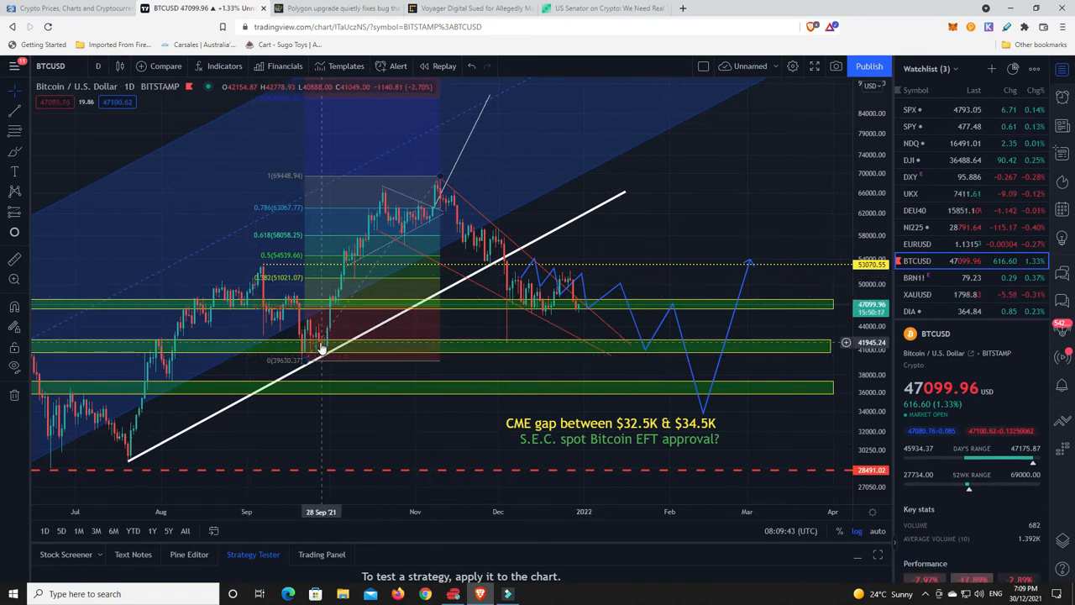
mouse_move(367, 204)
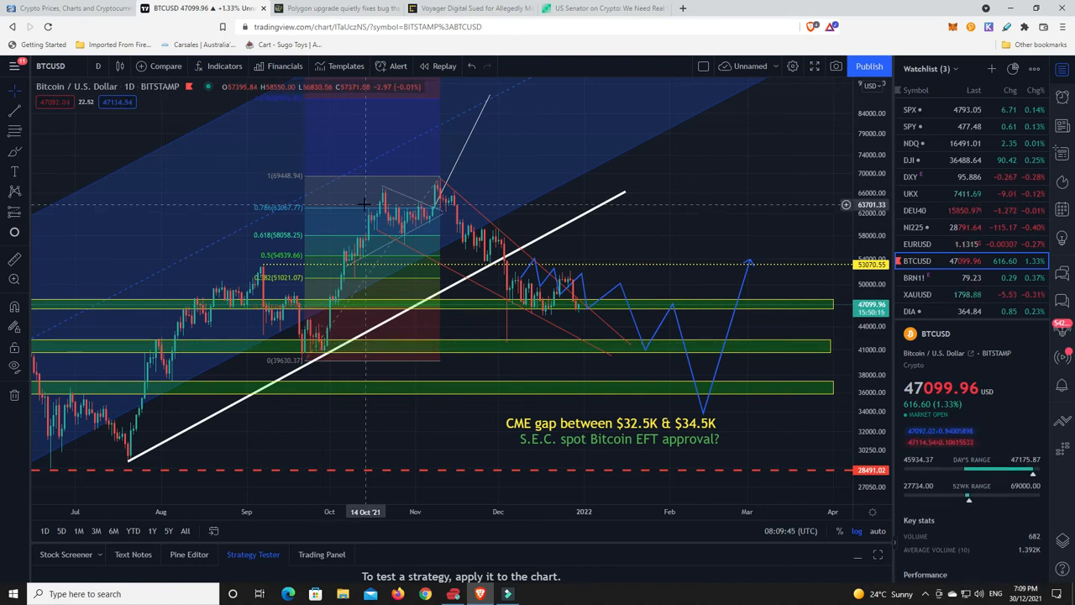
mouse_move(388, 232)
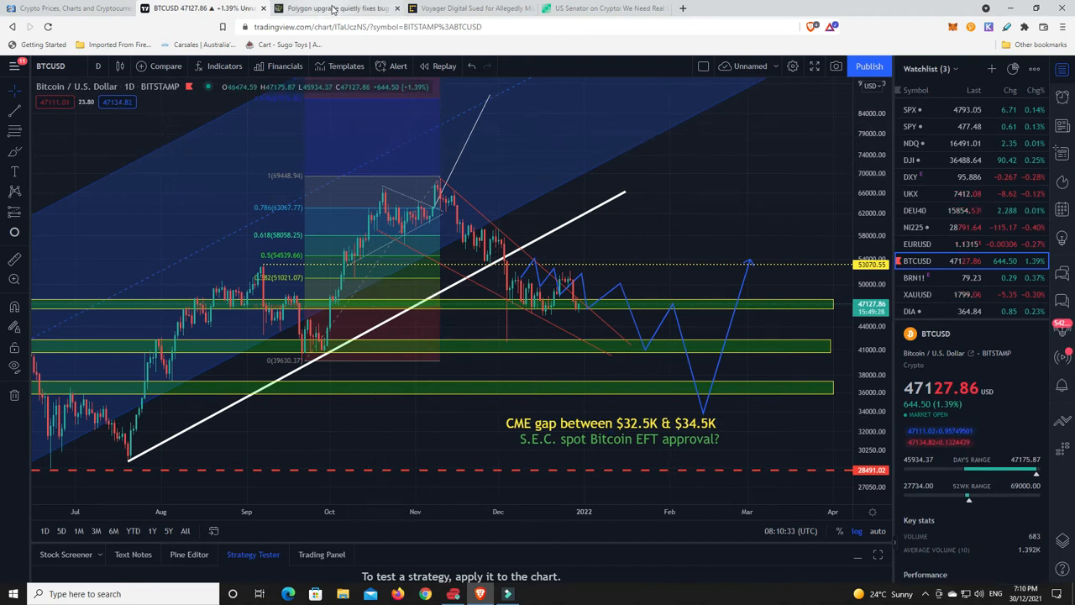
mouse_move(336, 8)
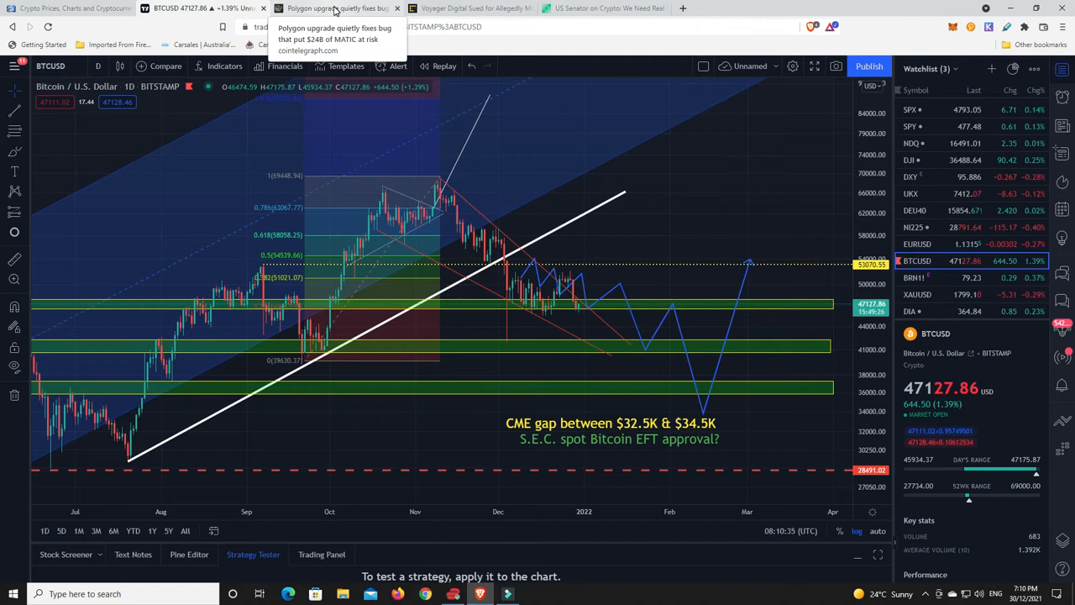
Switch to the Cointelegraph tab on Polygon's upgrade fixing the $24B MATIC bug.
click(327, 8)
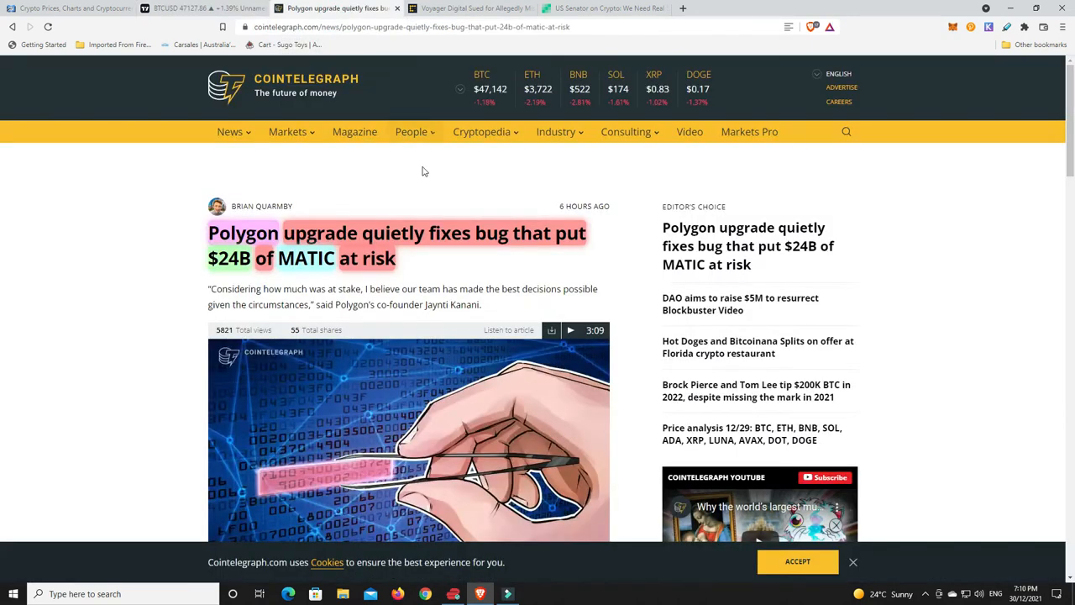
scroll(down, 3)
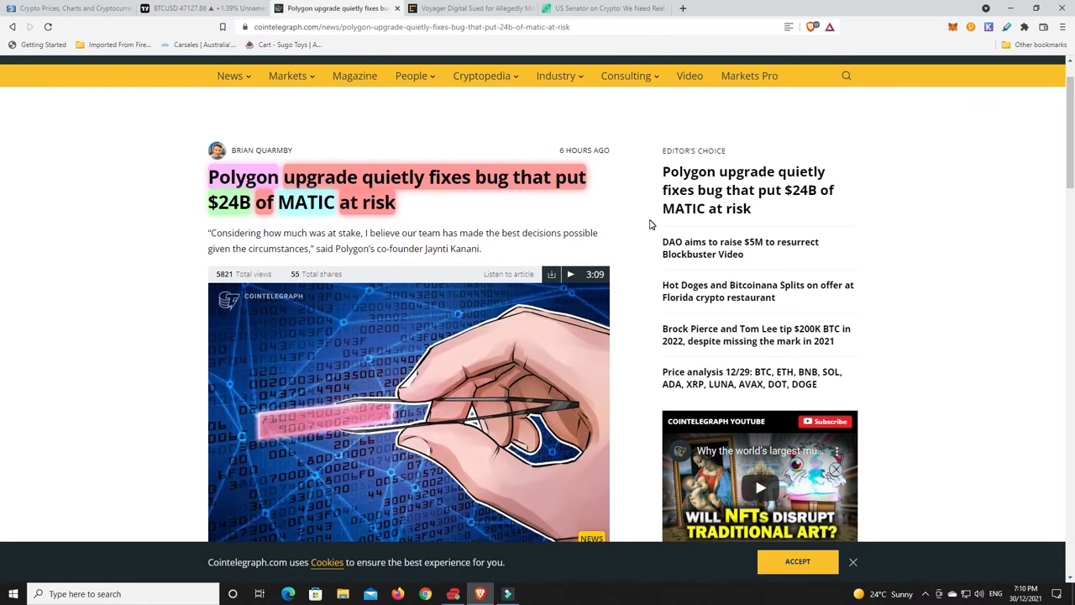
mouse_move(473, 205)
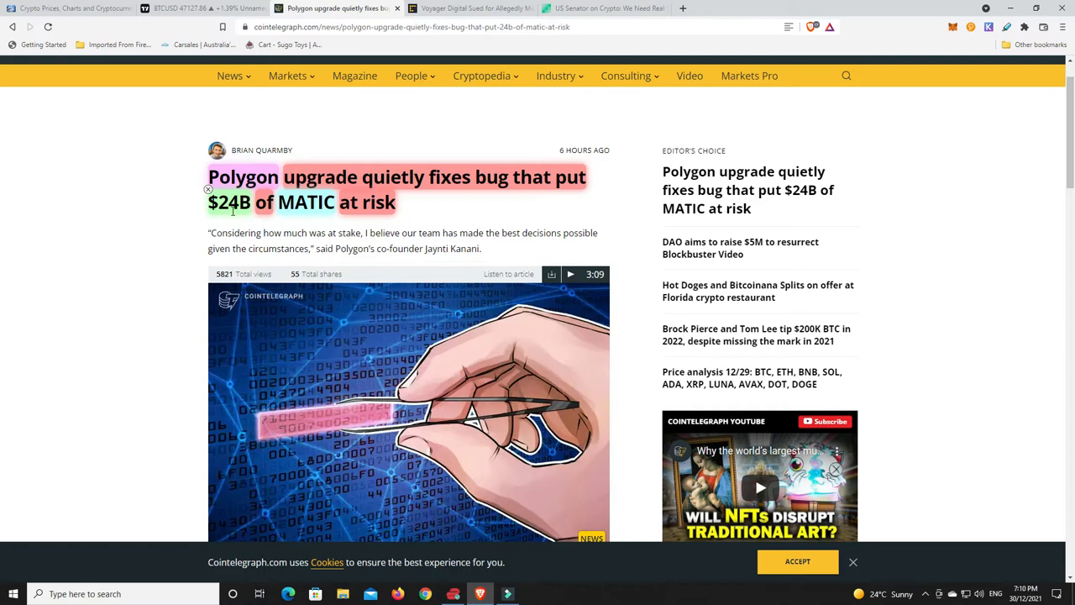
mouse_move(431, 210)
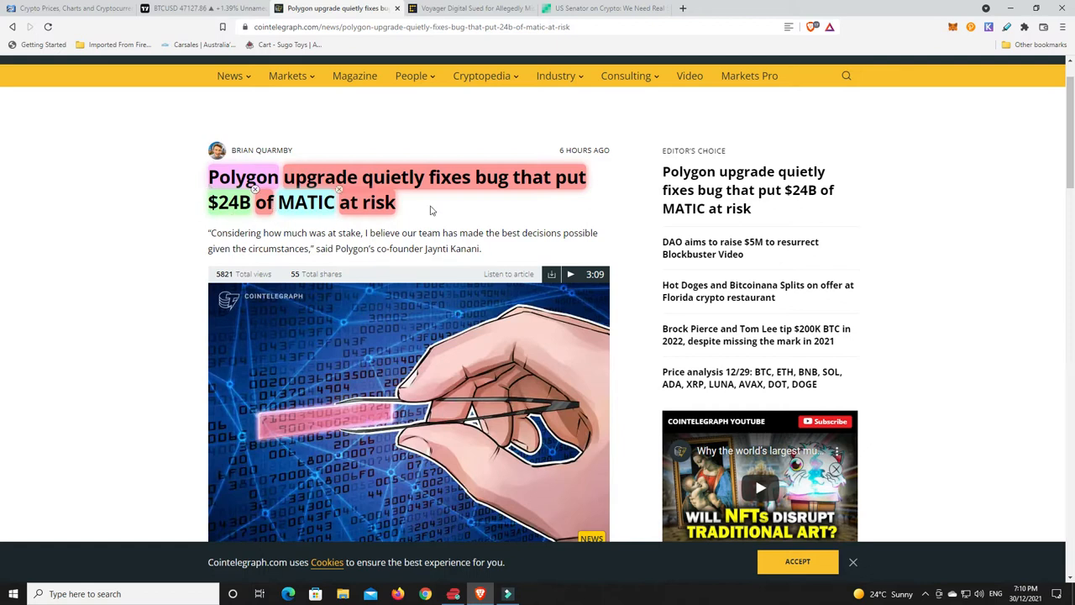
mouse_move(595, 215)
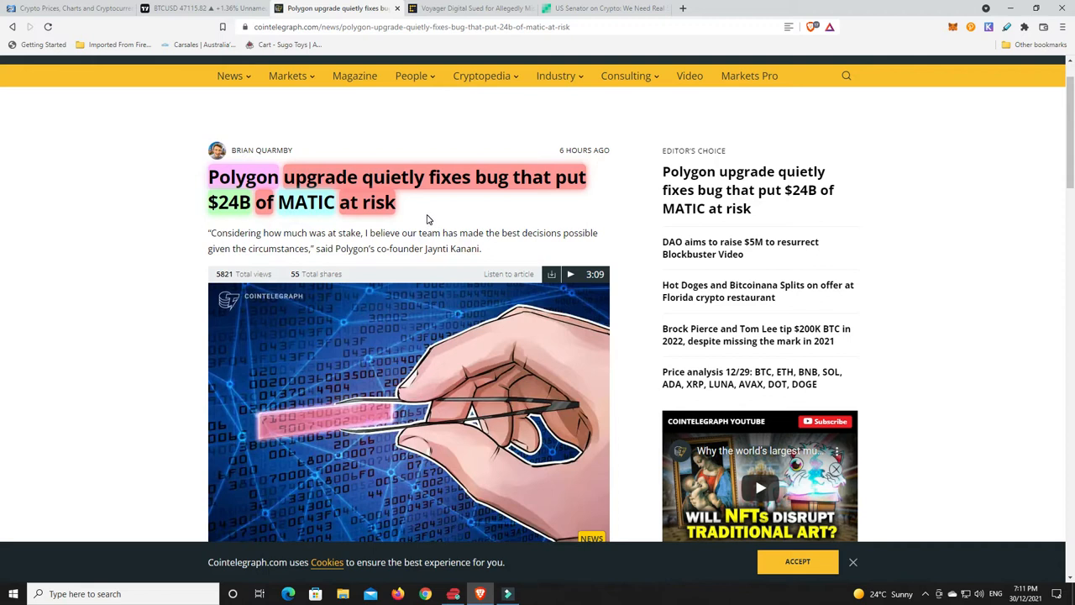
Read down to the Genesis contract vulnerability, Polygon's tweet and the 9.27 billion MATIC figure.
scroll(down, 3)
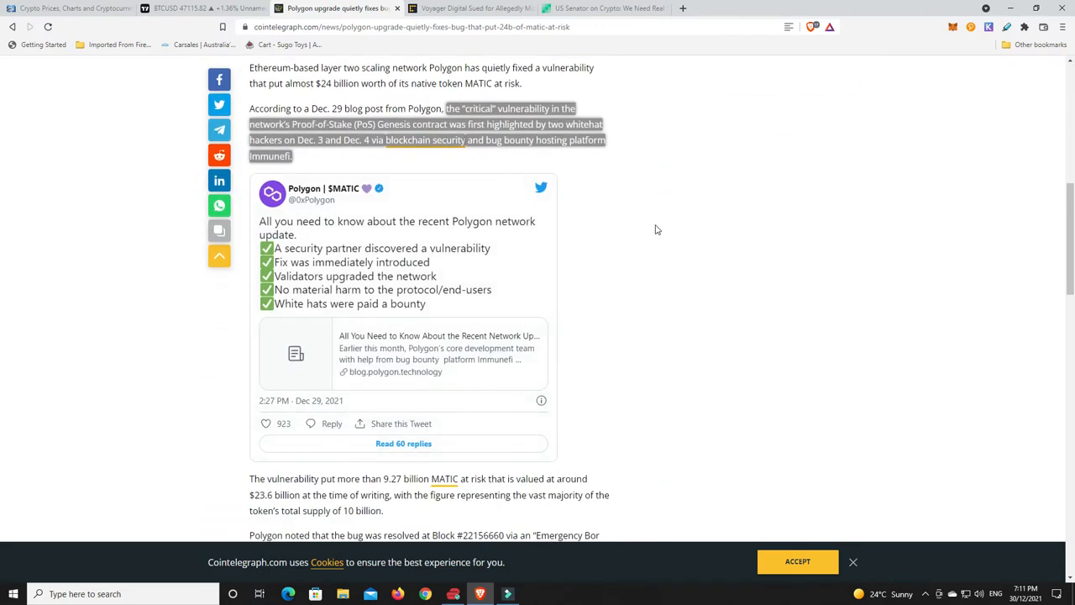
mouse_move(641, 220)
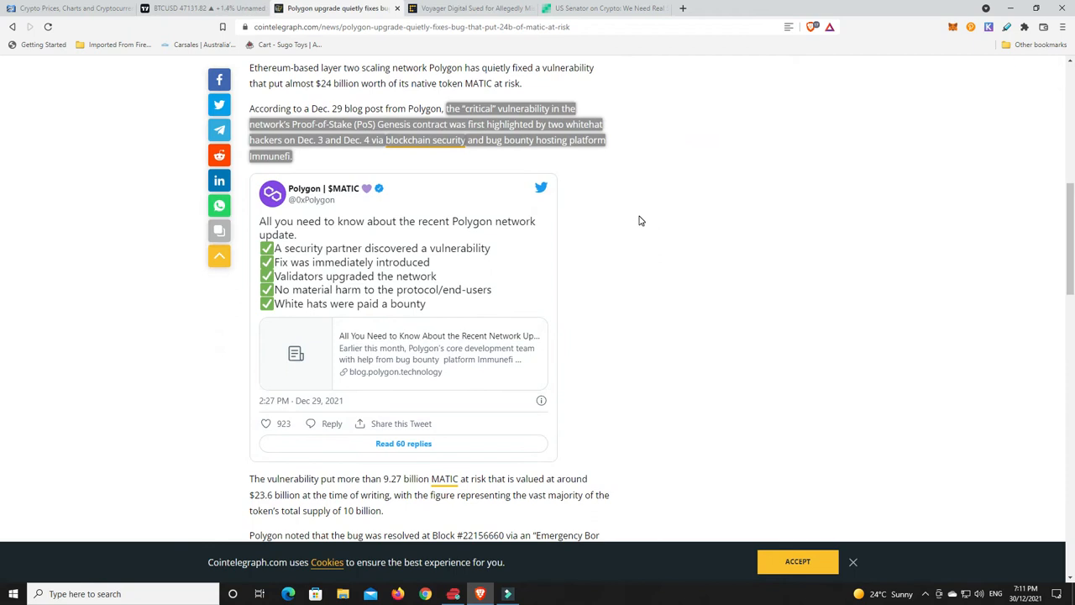
mouse_move(624, 196)
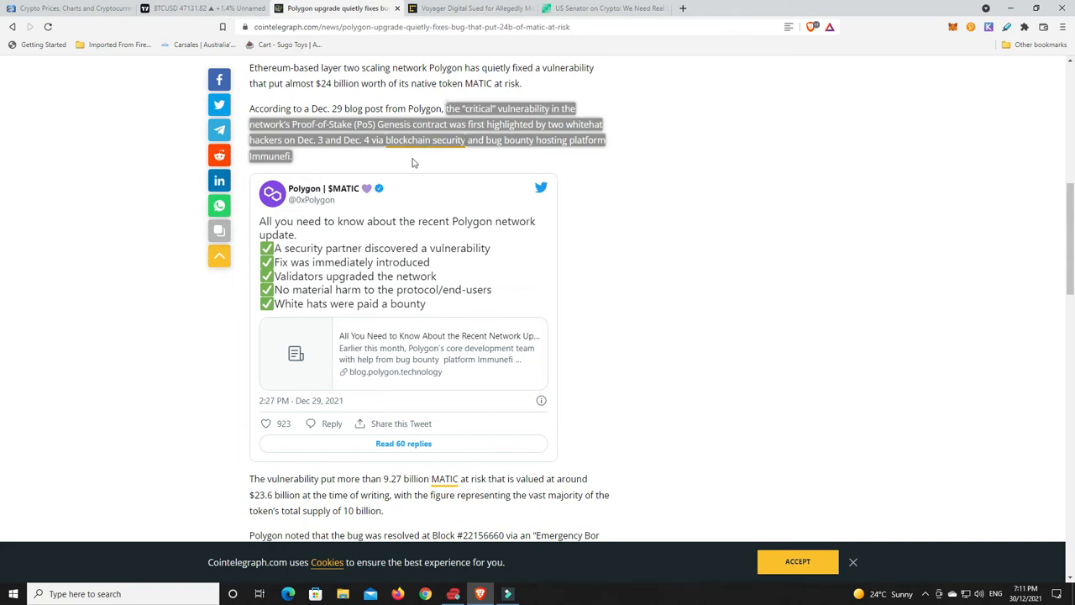
mouse_move(534, 143)
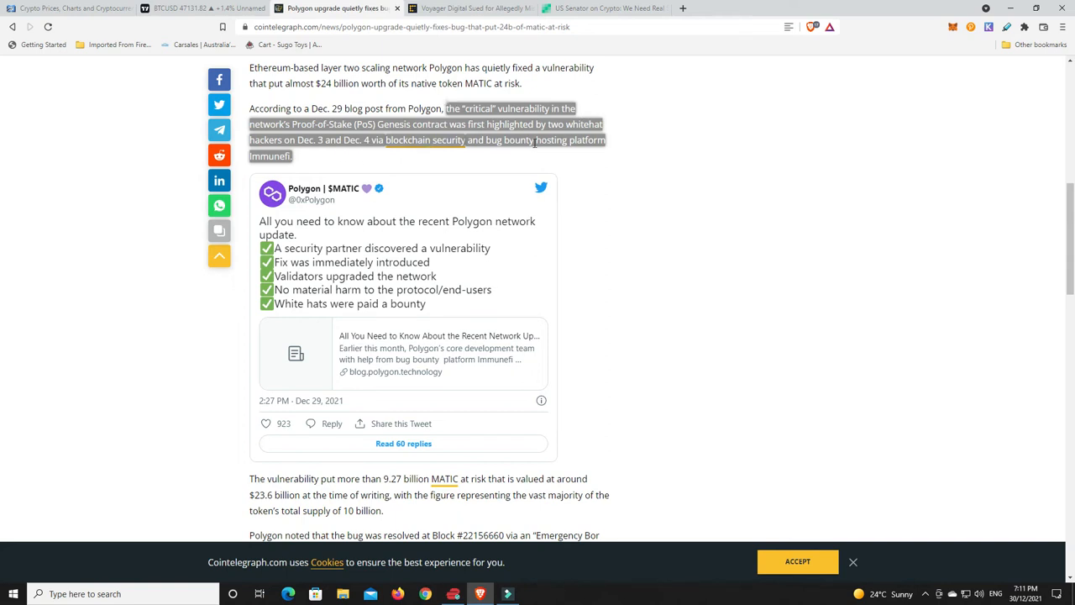
scroll(down, 3)
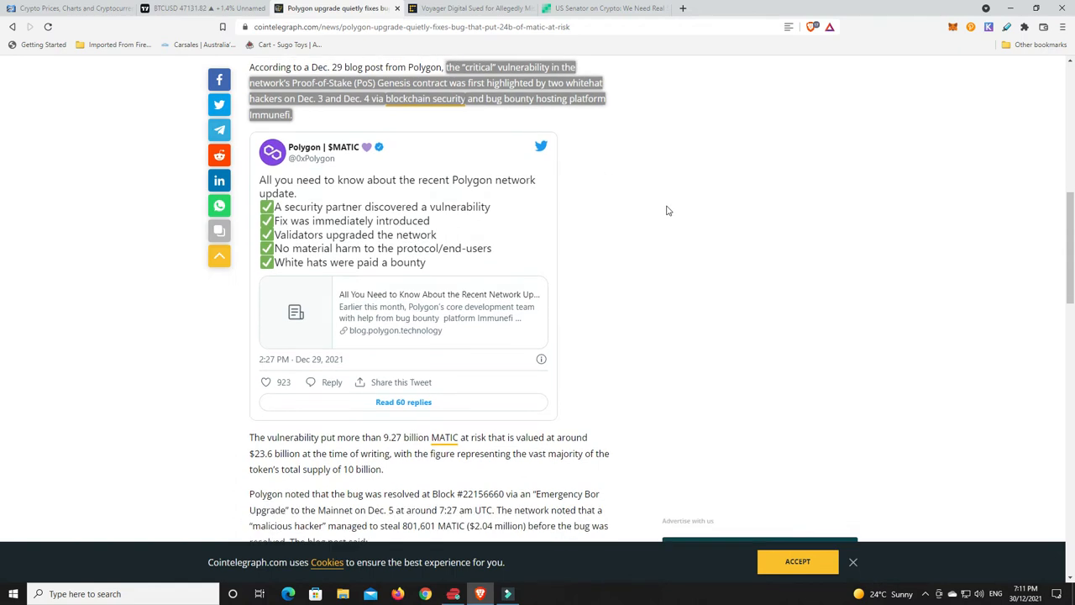
scroll(down, 3)
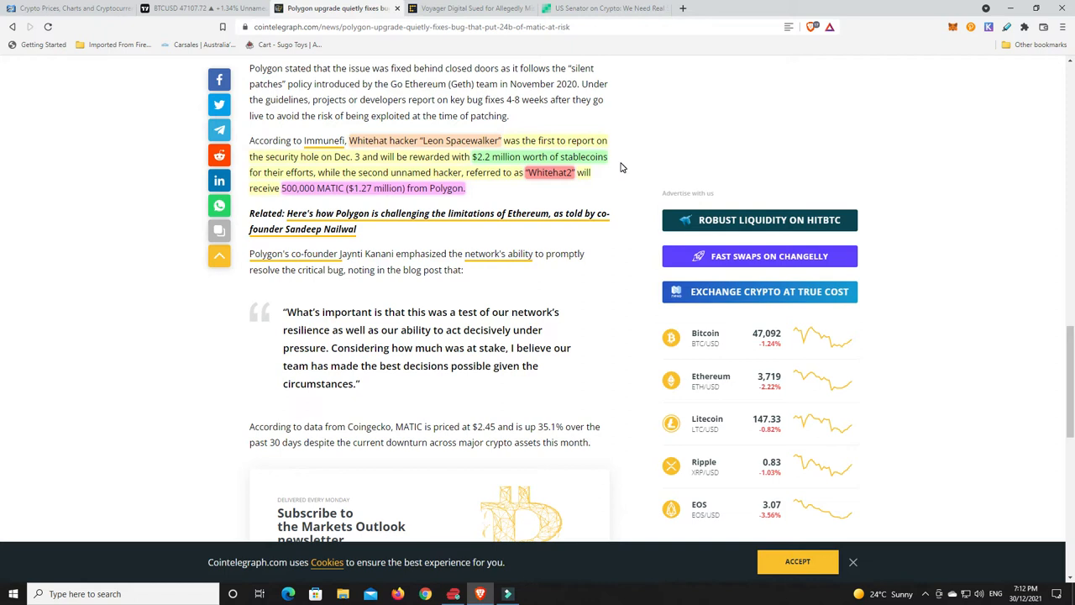
mouse_move(603, 176)
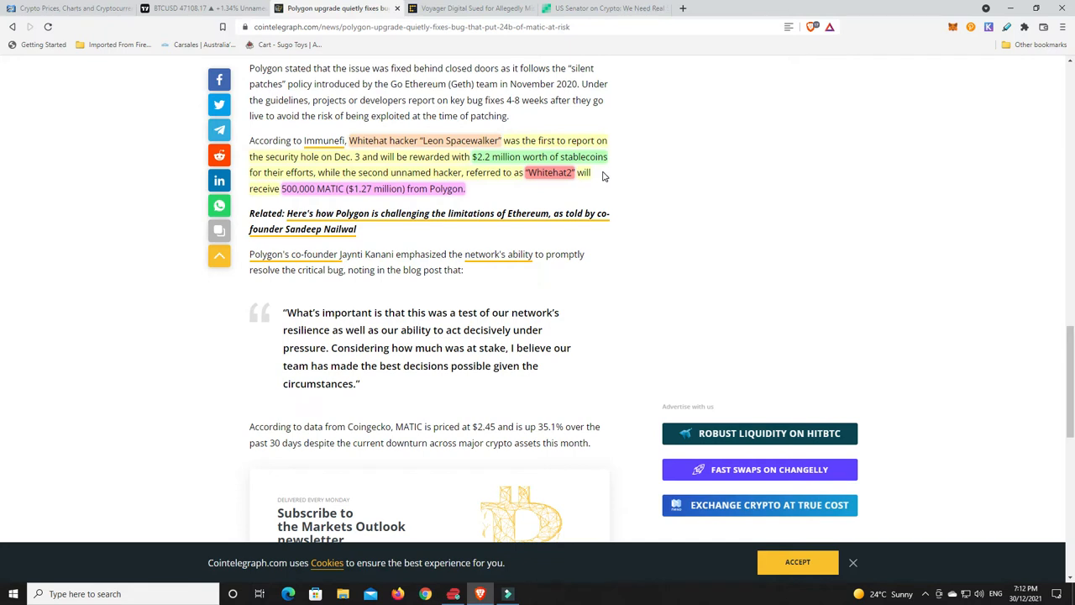
mouse_move(473, 151)
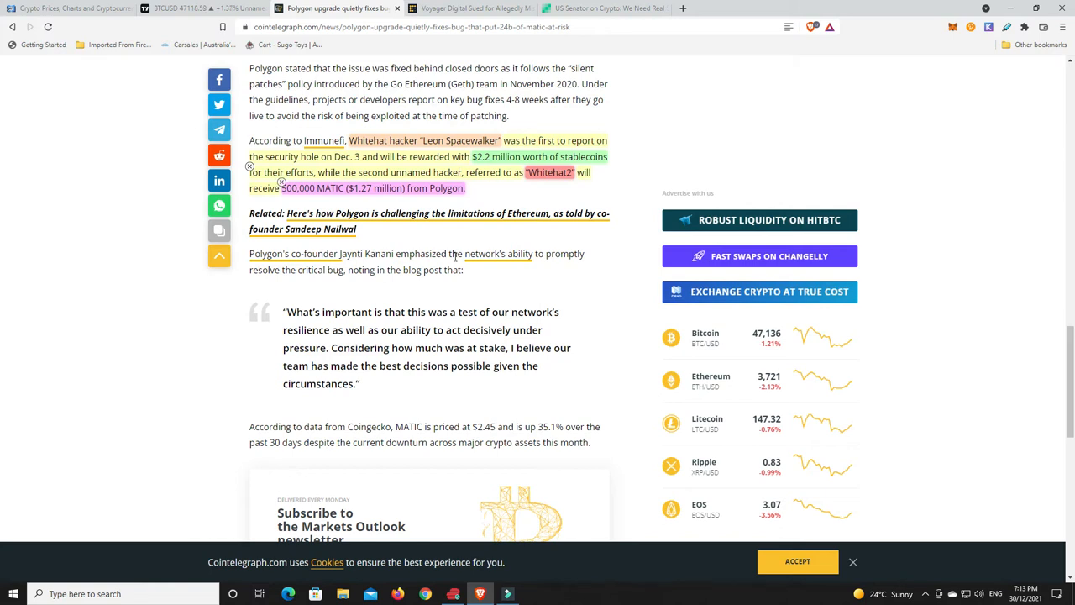
mouse_move(596, 280)
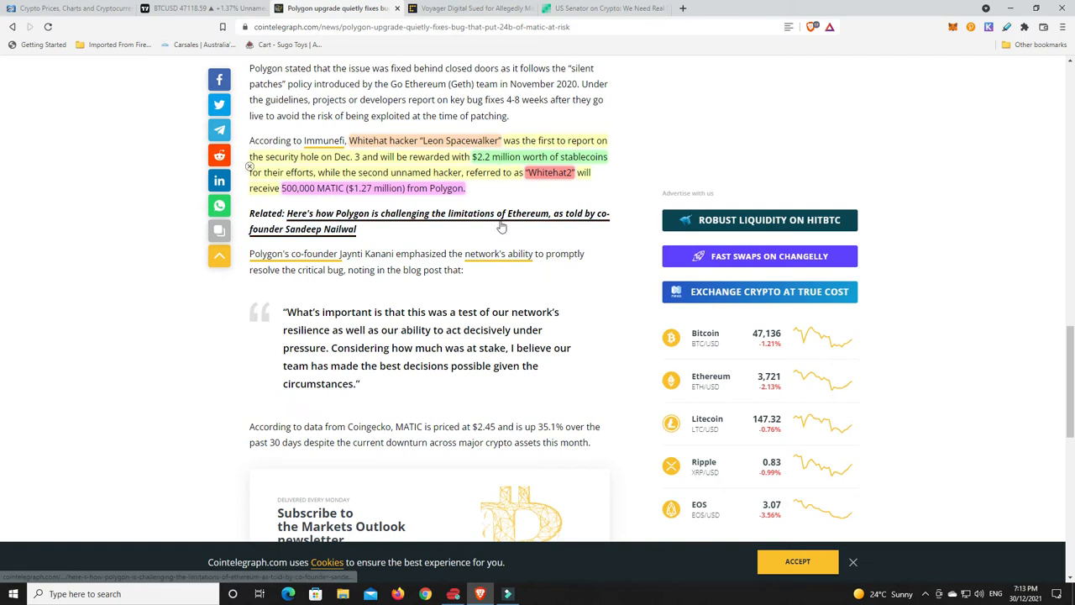
mouse_move(491, 195)
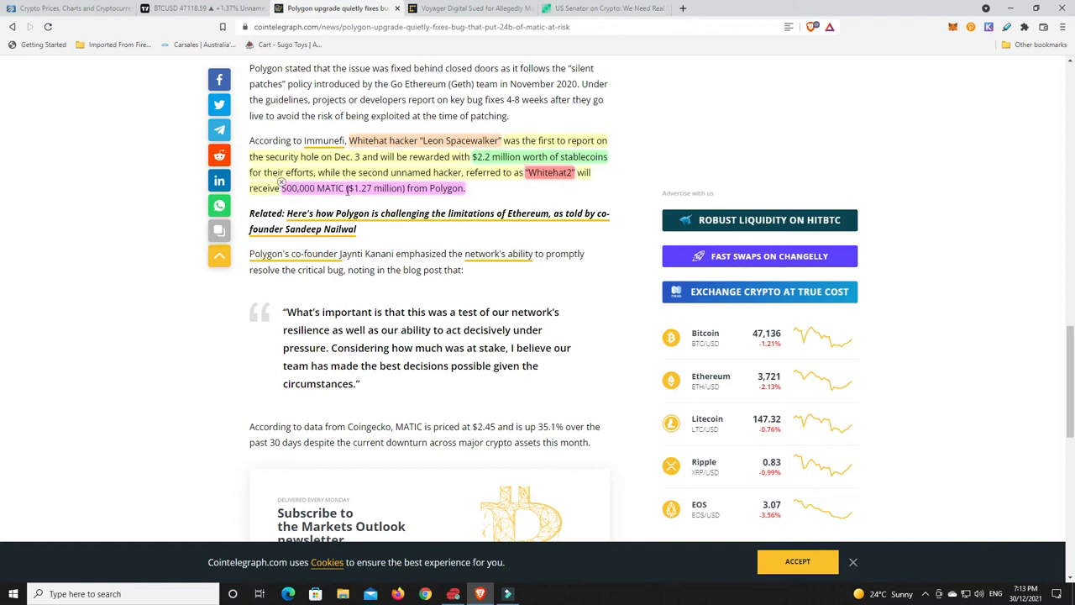
mouse_move(401, 201)
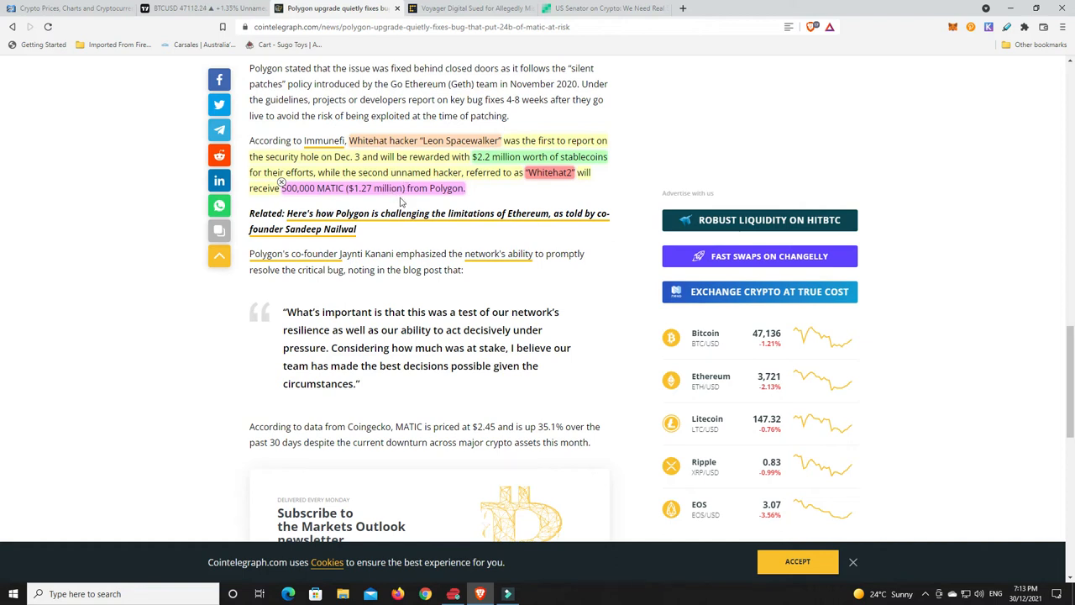
mouse_move(621, 249)
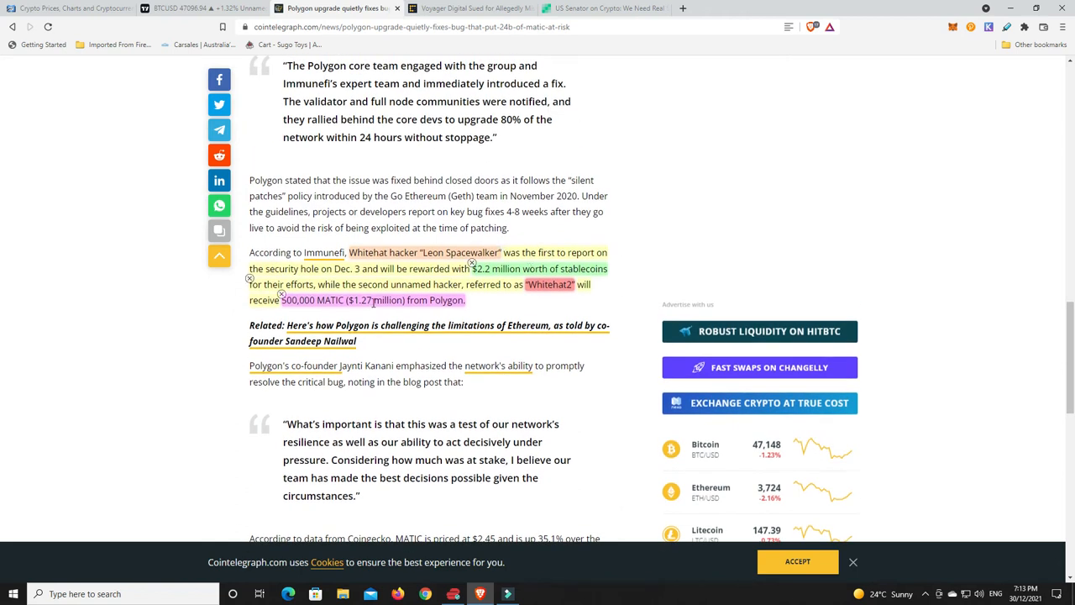
scroll(up, 3)
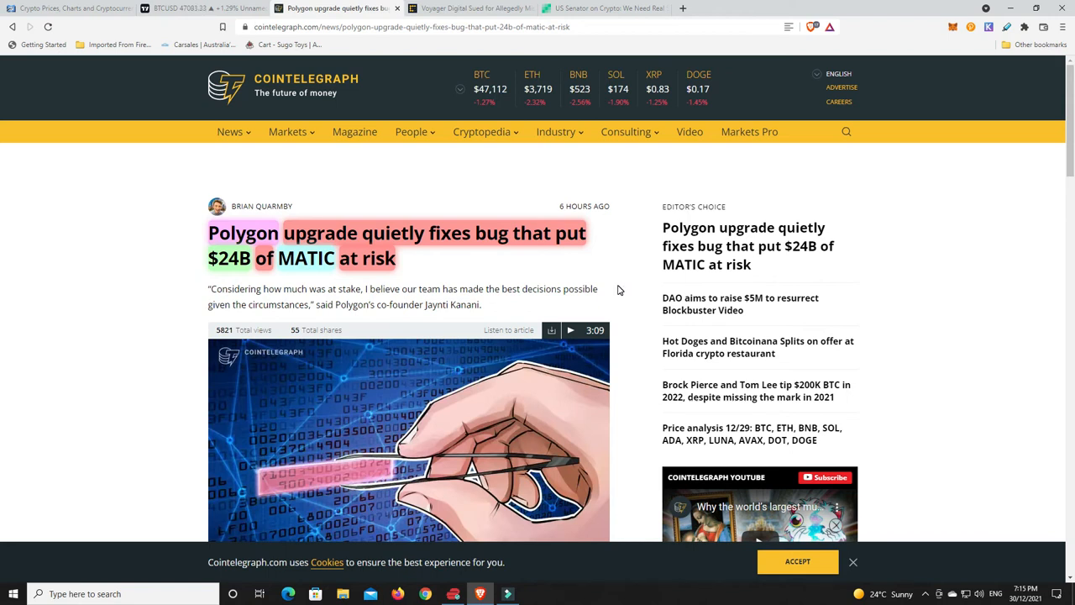
mouse_move(531, 87)
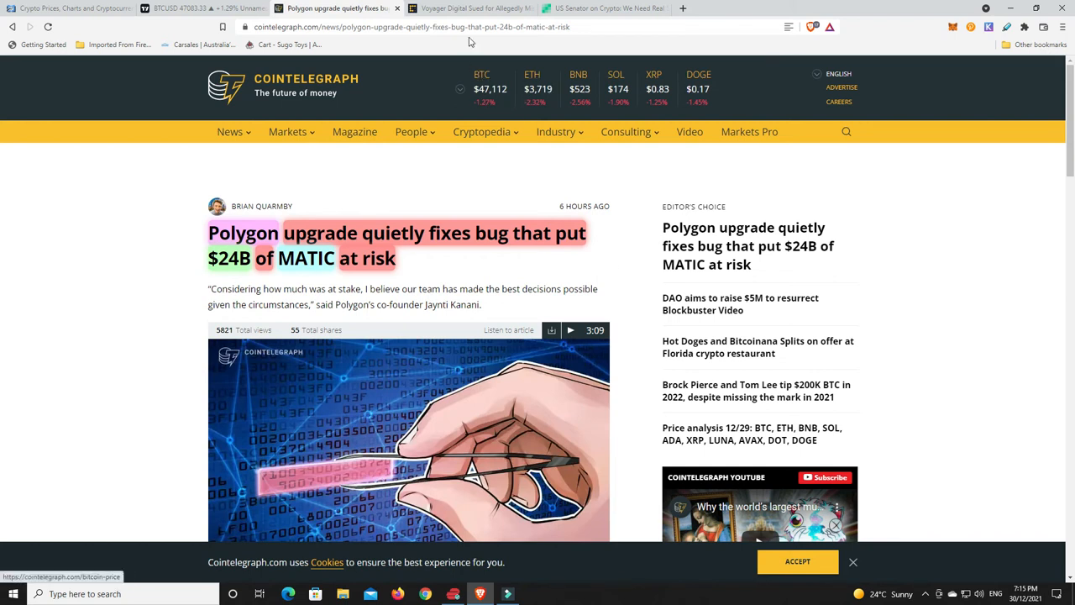
mouse_move(470, 8)
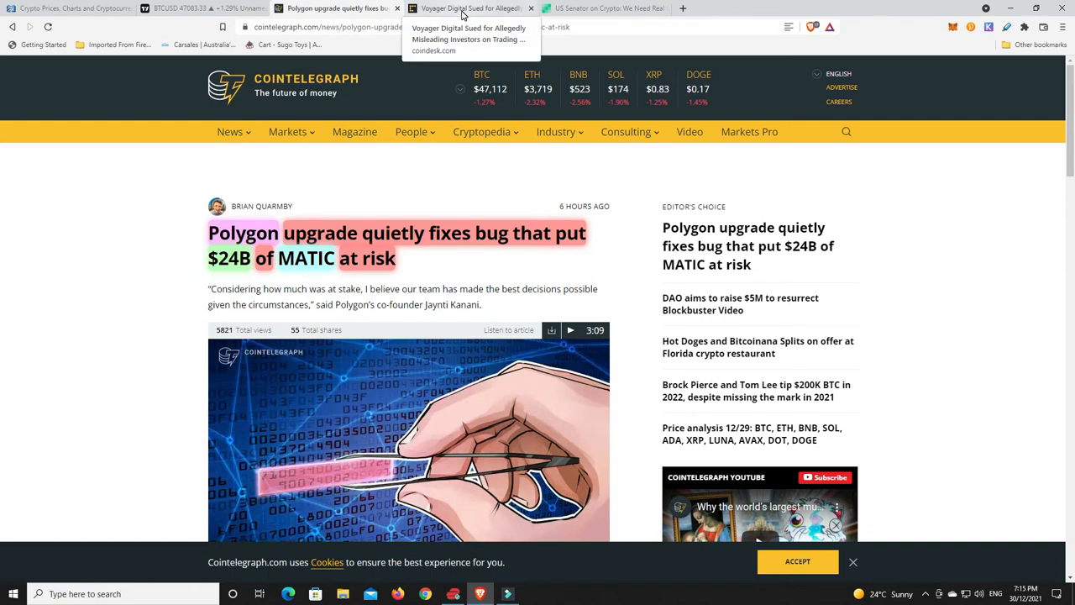
Switch to the CoinDesk tab on Voyager Digital's trading-fee lawsuit and view its headline.
click(470, 8)
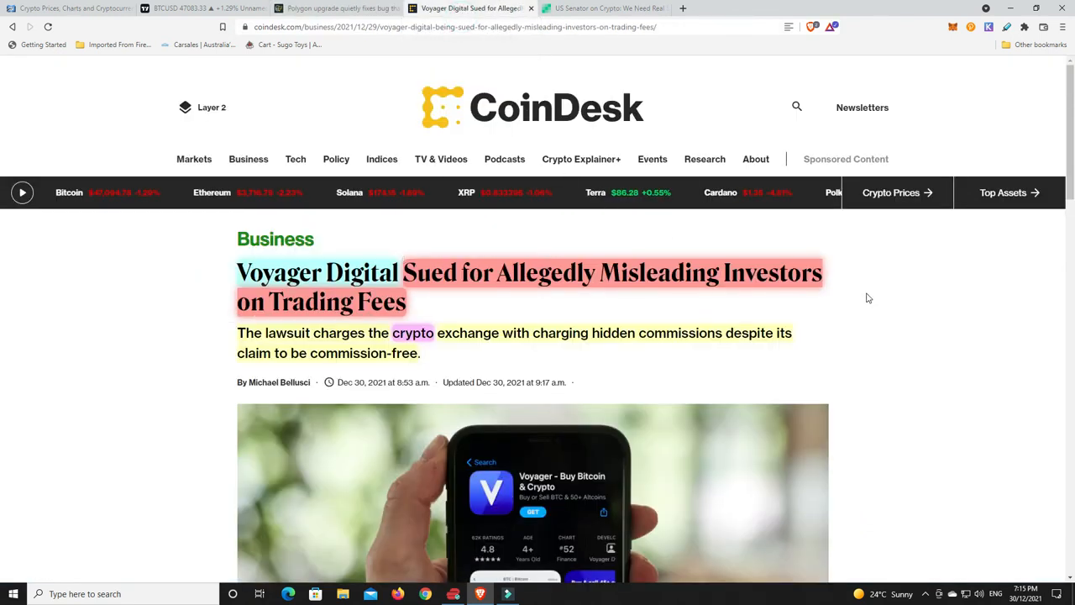
scroll(down, 3)
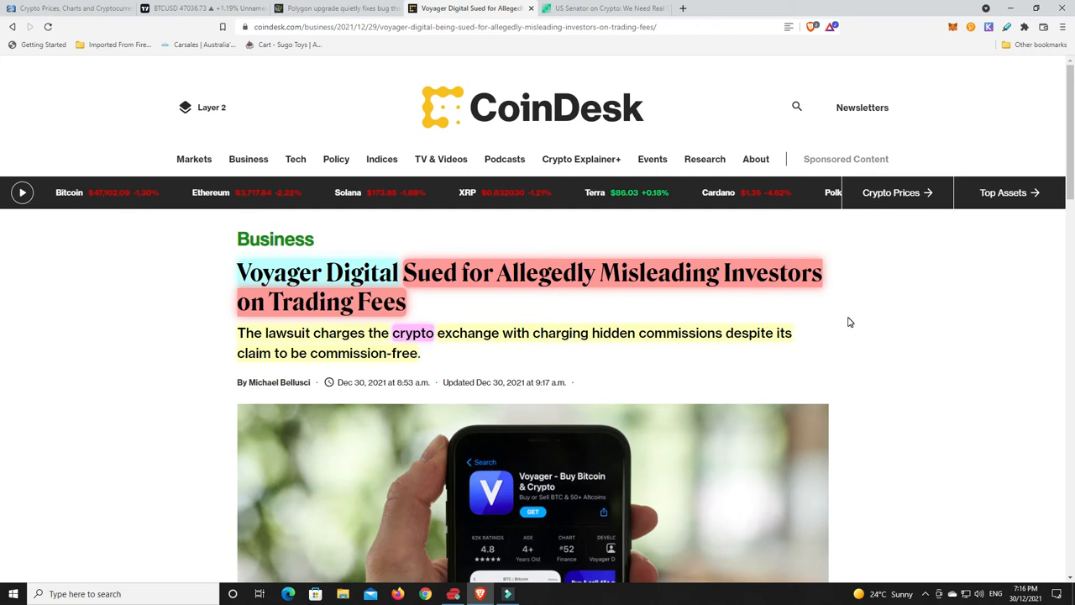
mouse_move(863, 320)
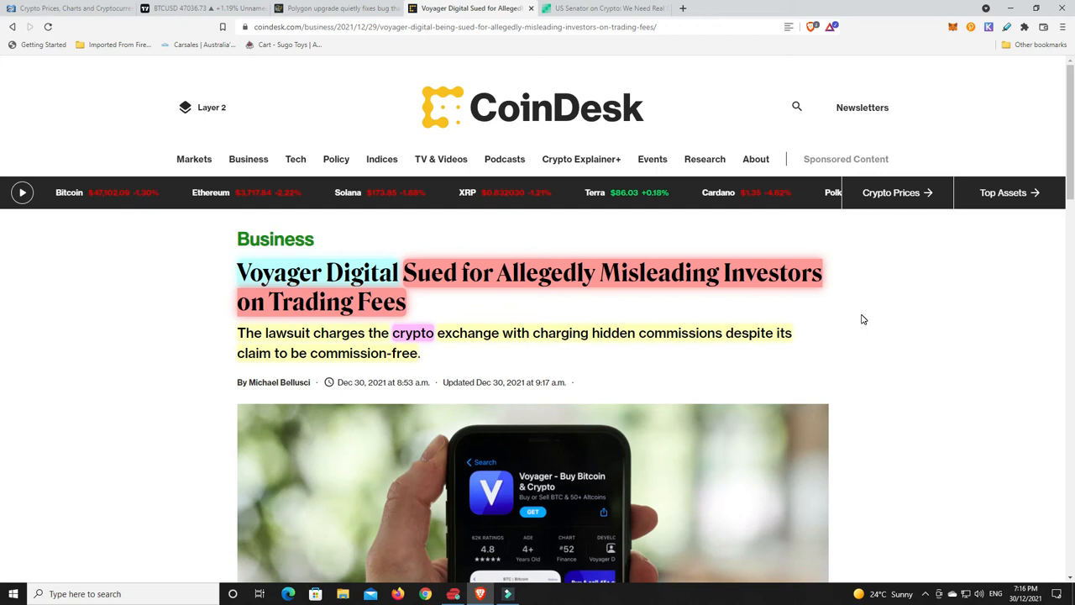
mouse_move(816, 254)
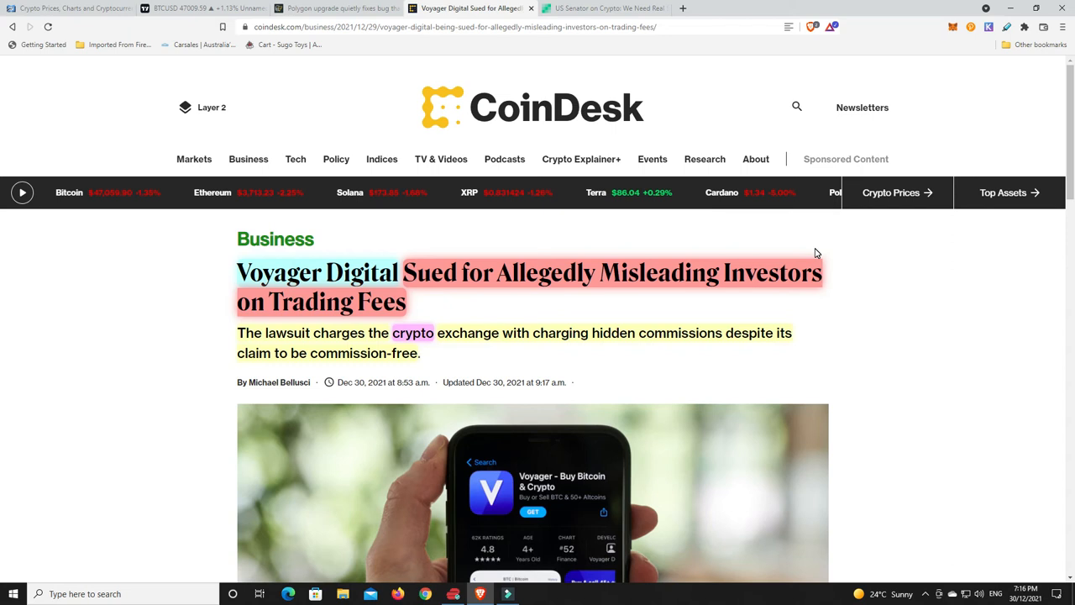
mouse_move(433, 309)
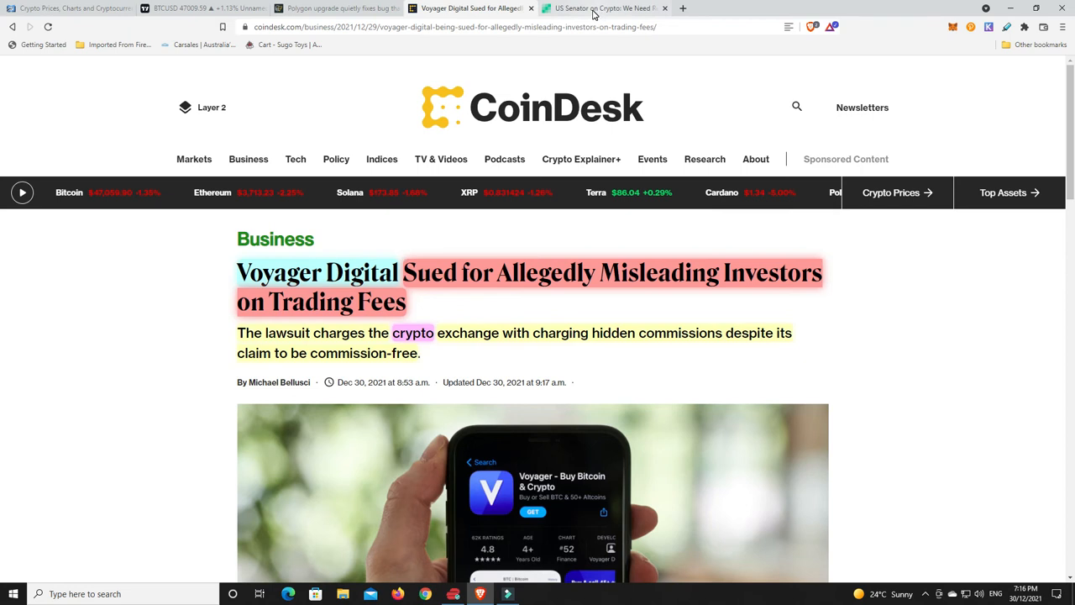
Switch to the Bitcoin.com US Senator article and read down to Elizabeth Warren's remarks.
click(605, 6)
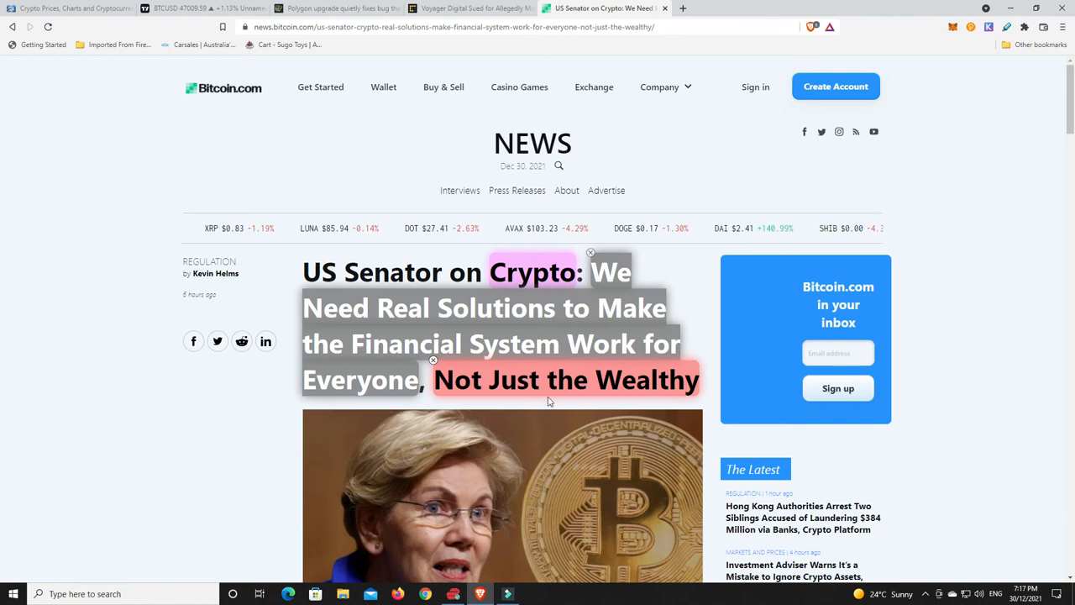
scroll(down, 3)
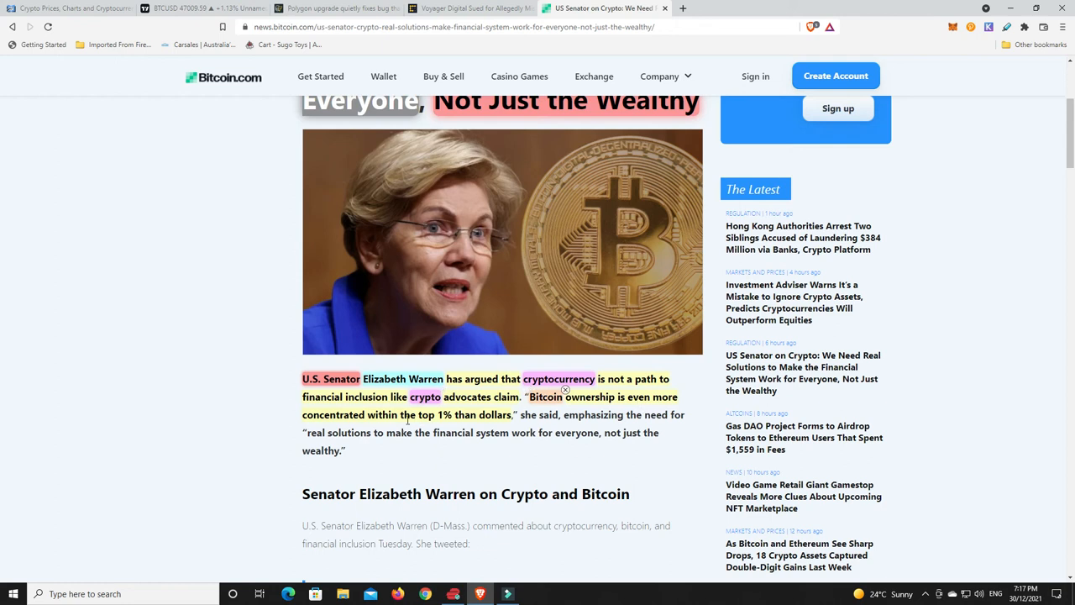
mouse_move(685, 458)
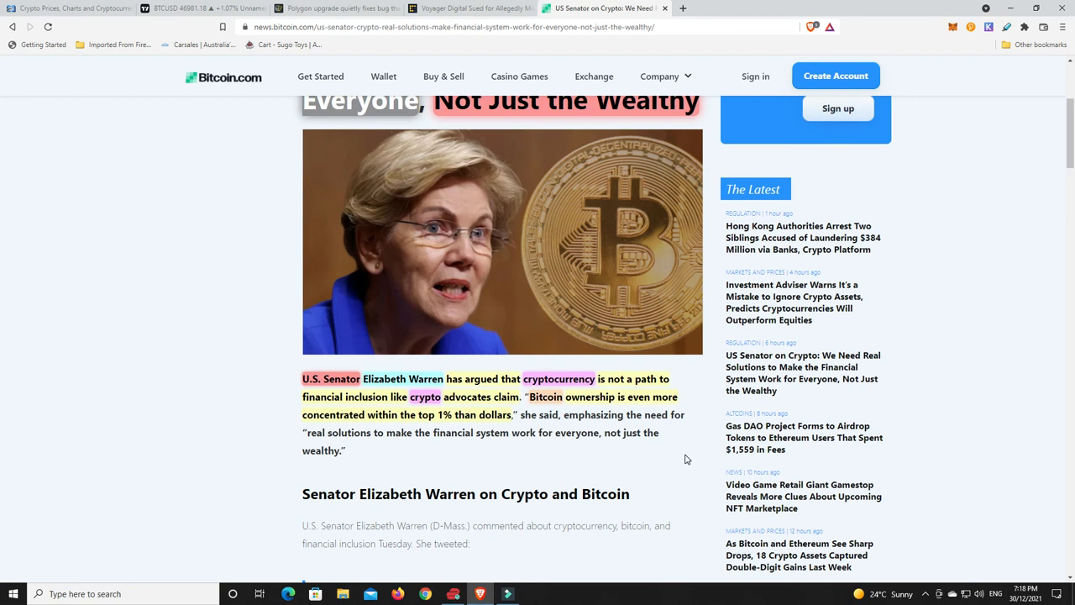
scroll(down, 3)
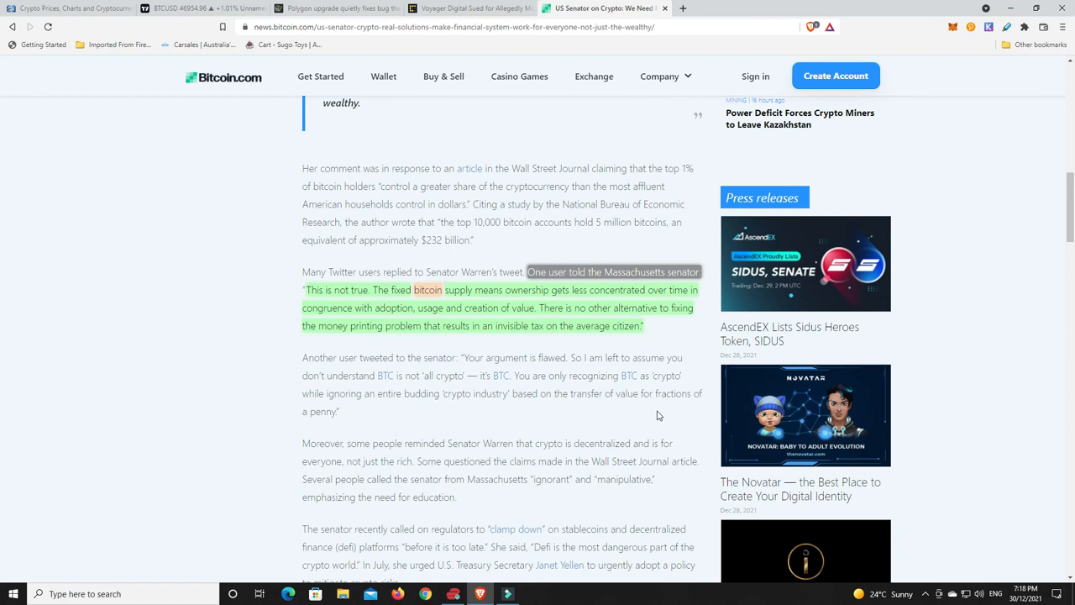
scroll(down, 3)
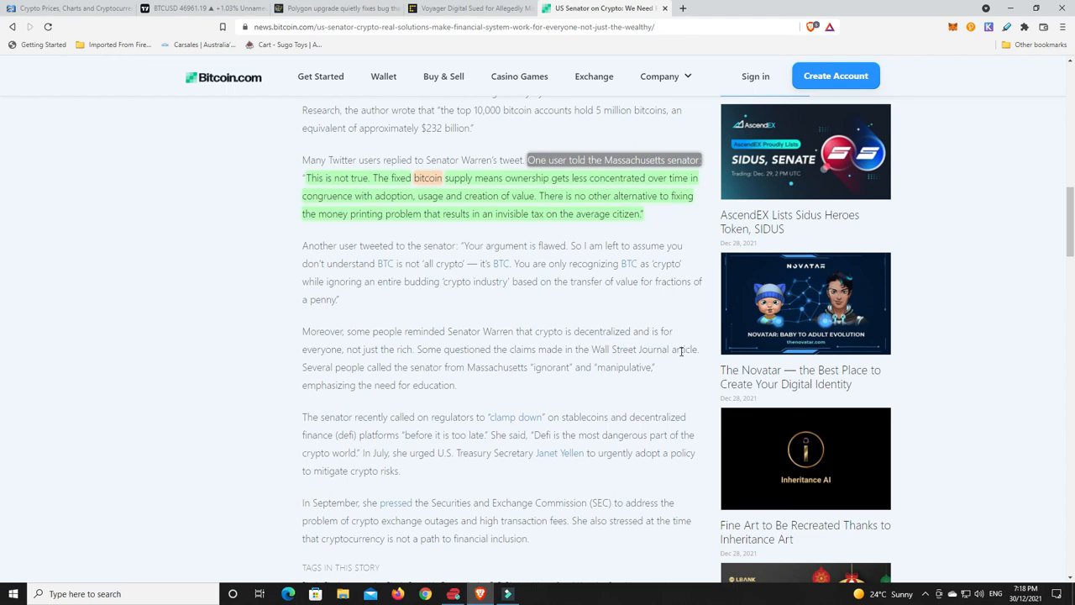
mouse_move(500, 228)
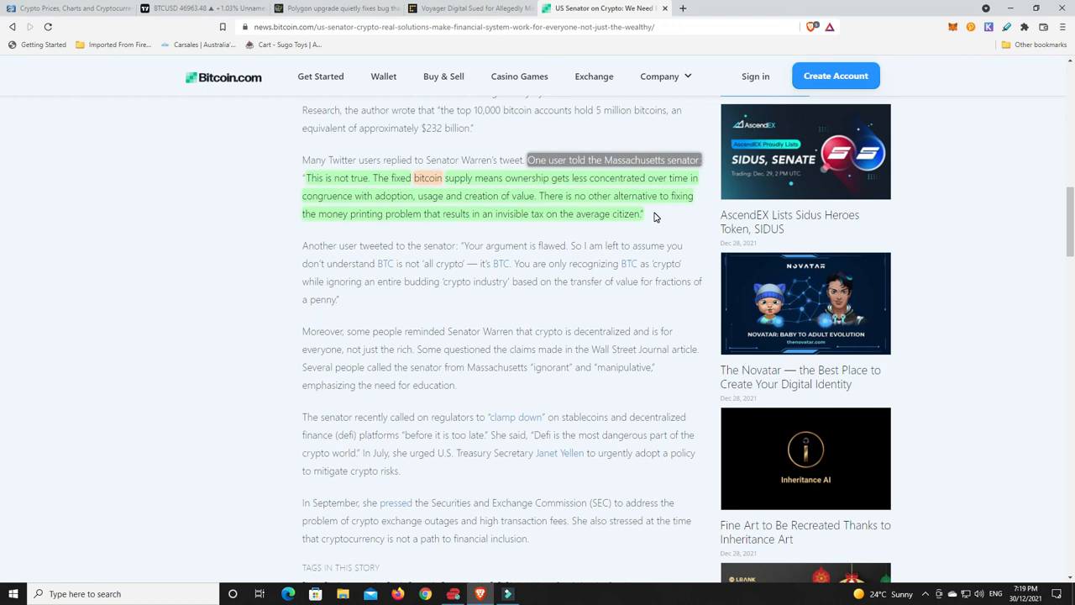
mouse_move(560, 257)
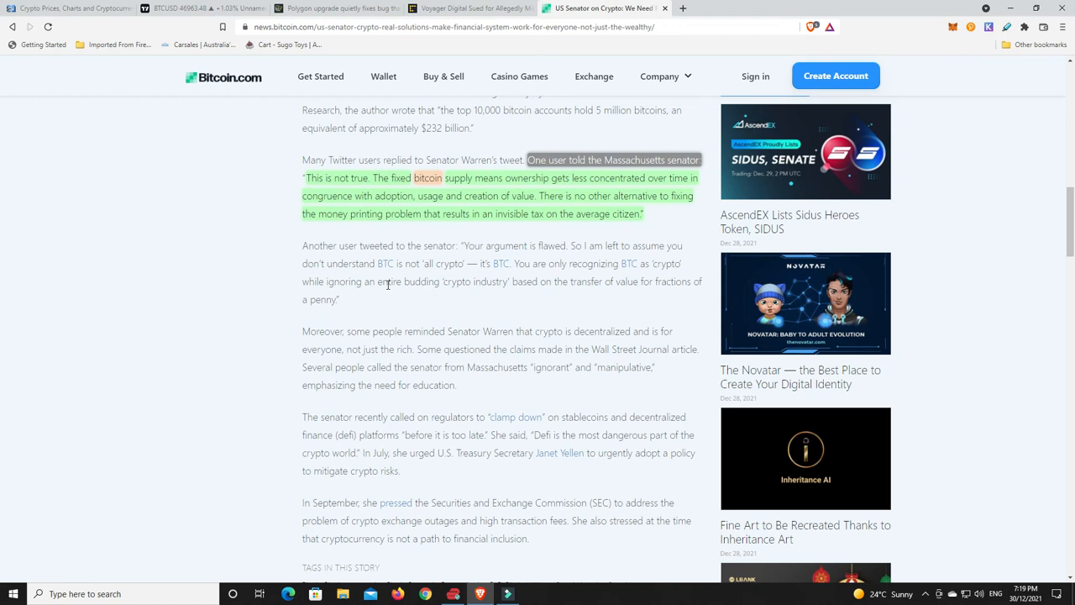
mouse_move(430, 269)
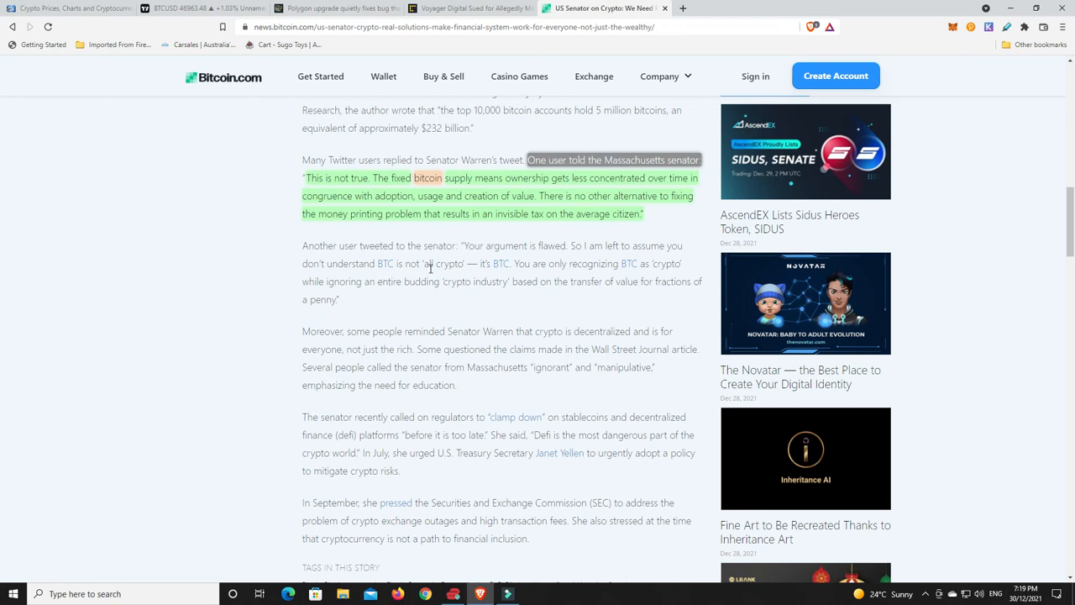
mouse_move(501, 262)
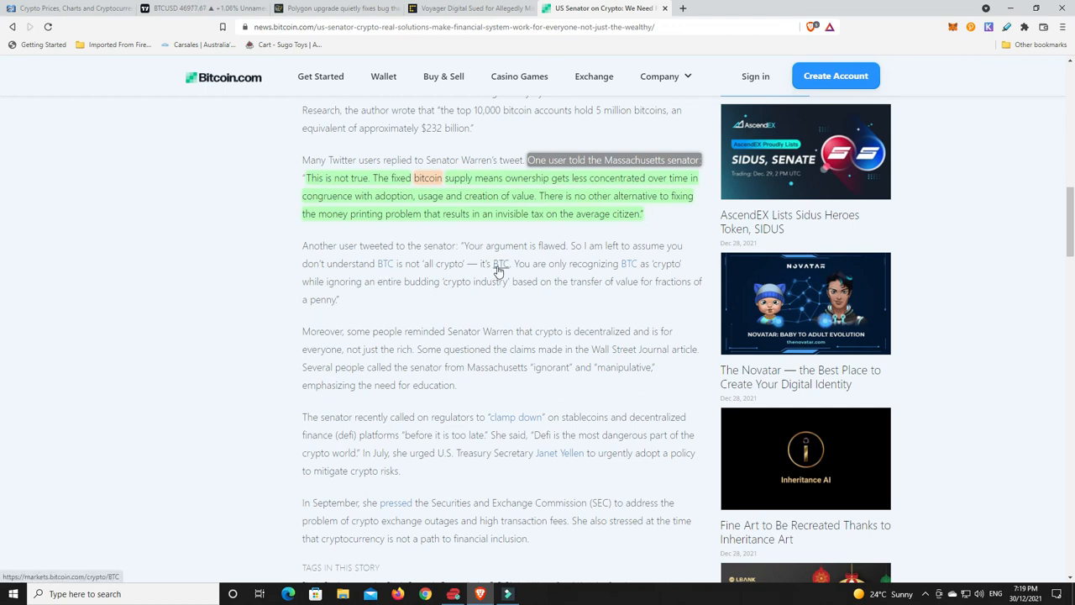
mouse_move(638, 275)
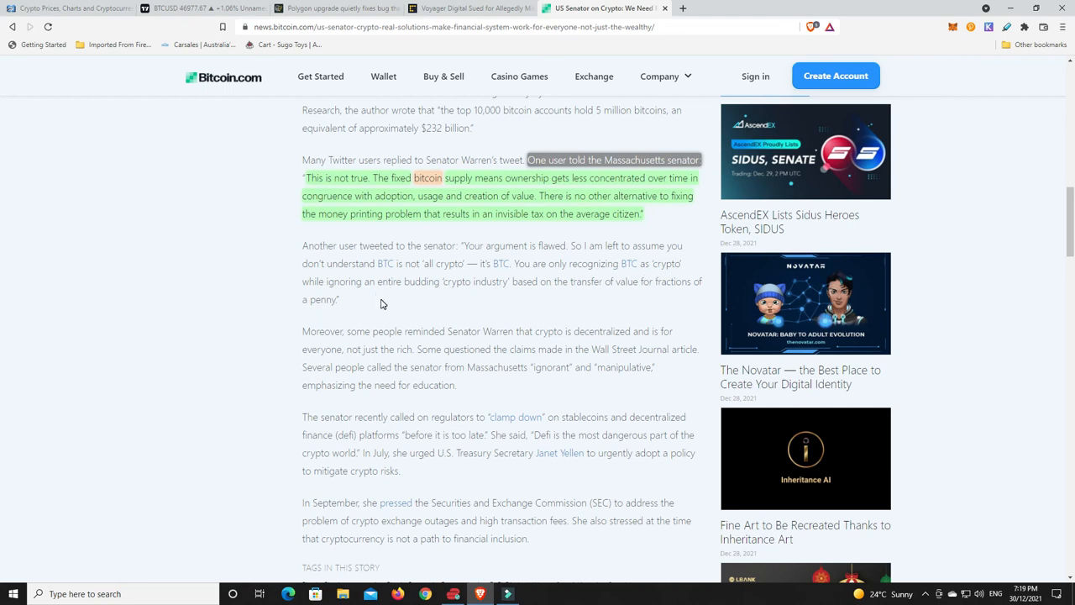
mouse_move(567, 299)
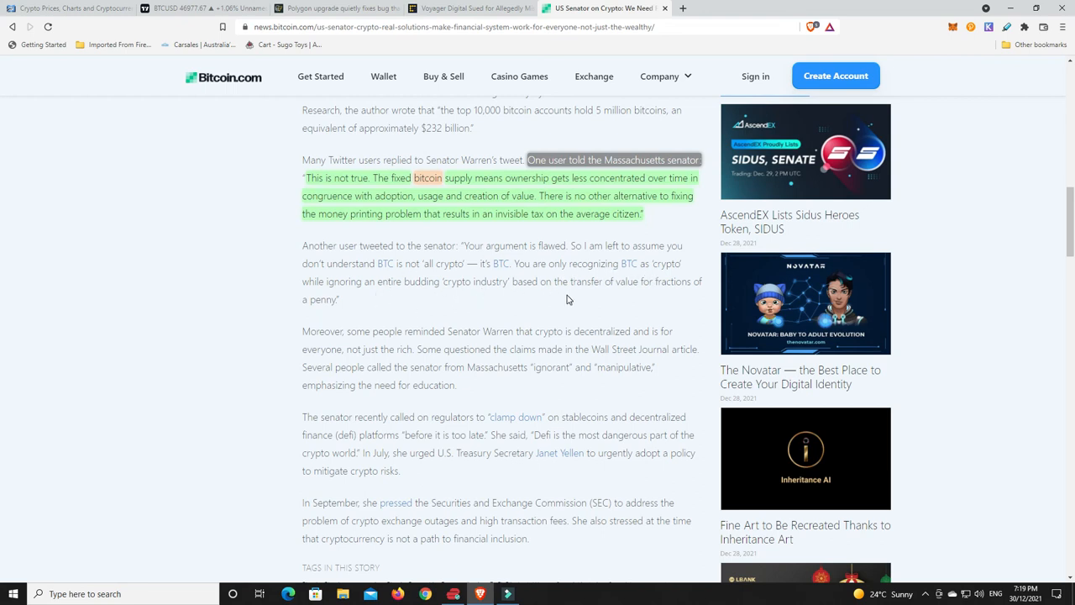
mouse_move(618, 289)
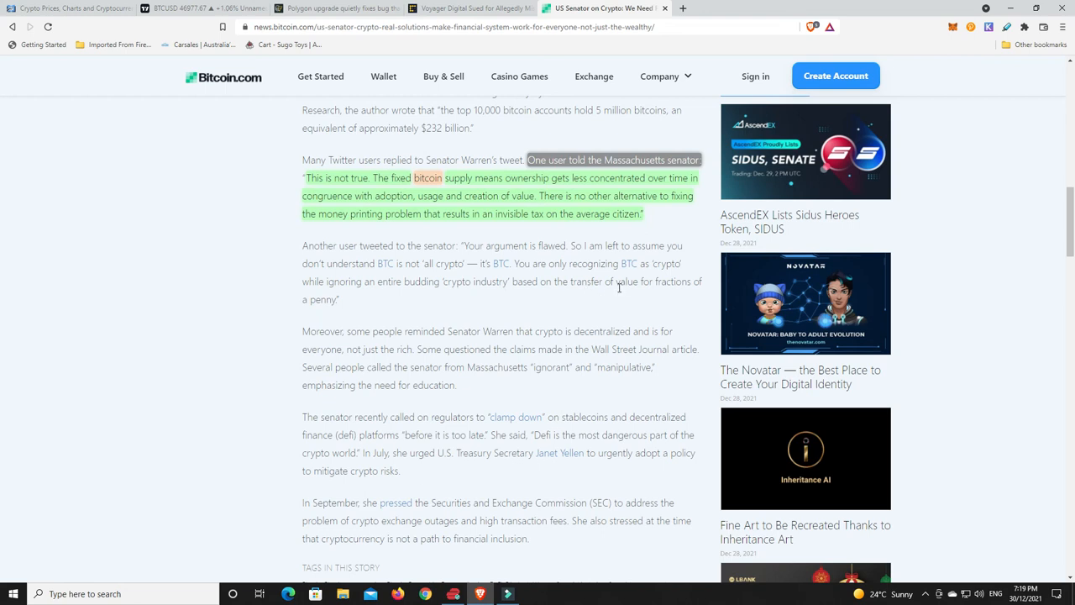